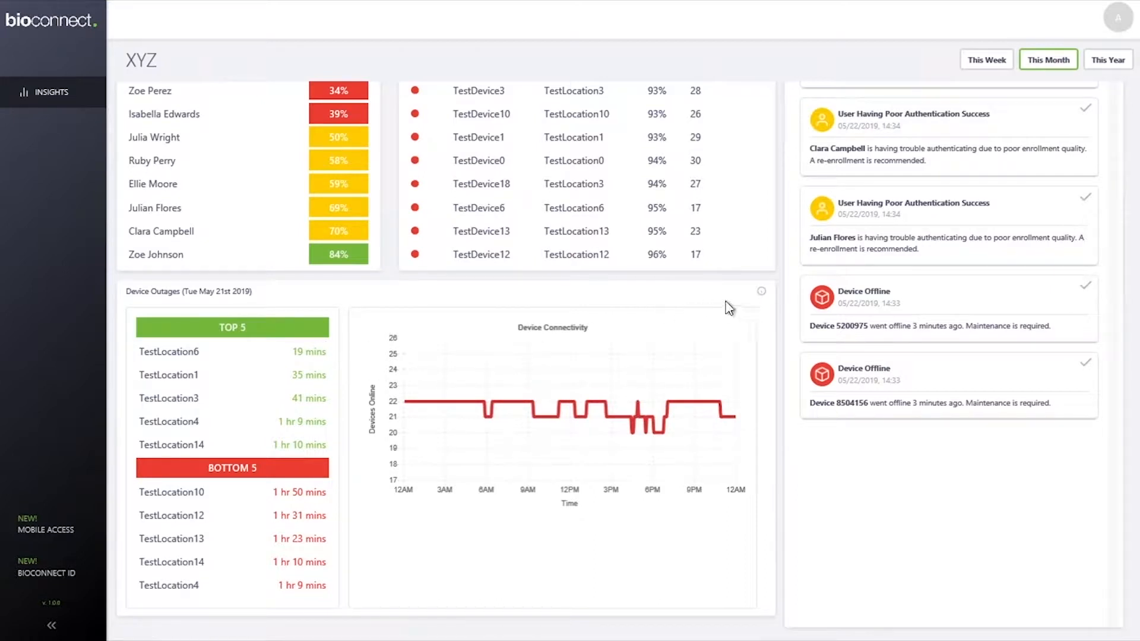
Step: Run the BioConnect installer from the Integration Software folder of the install package
left_click(761, 291)
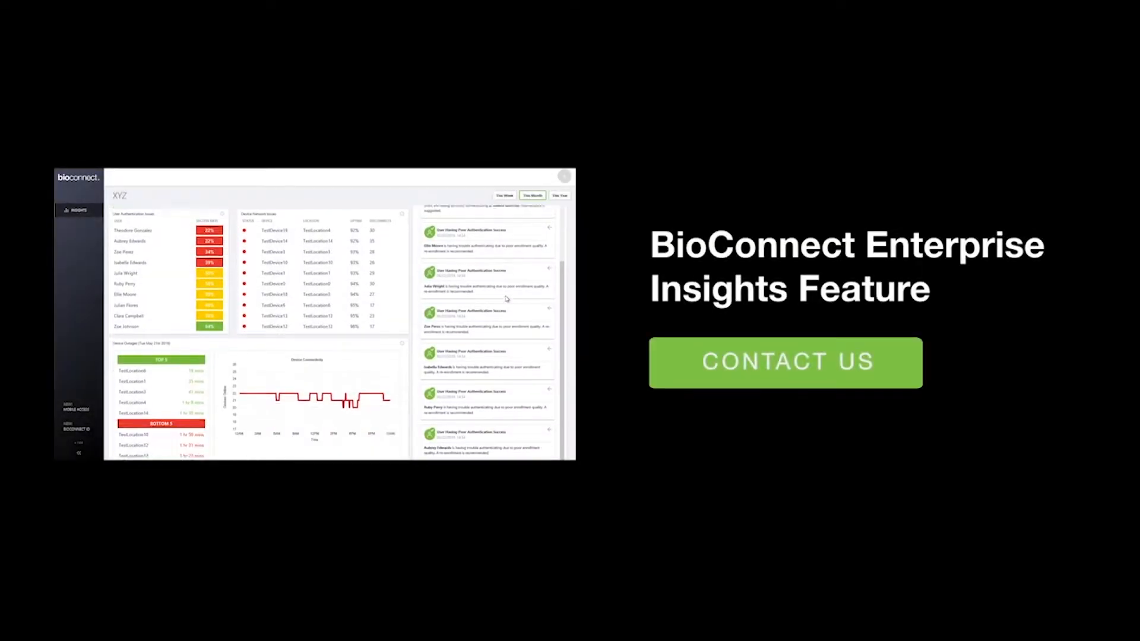
scroll("down", 3)
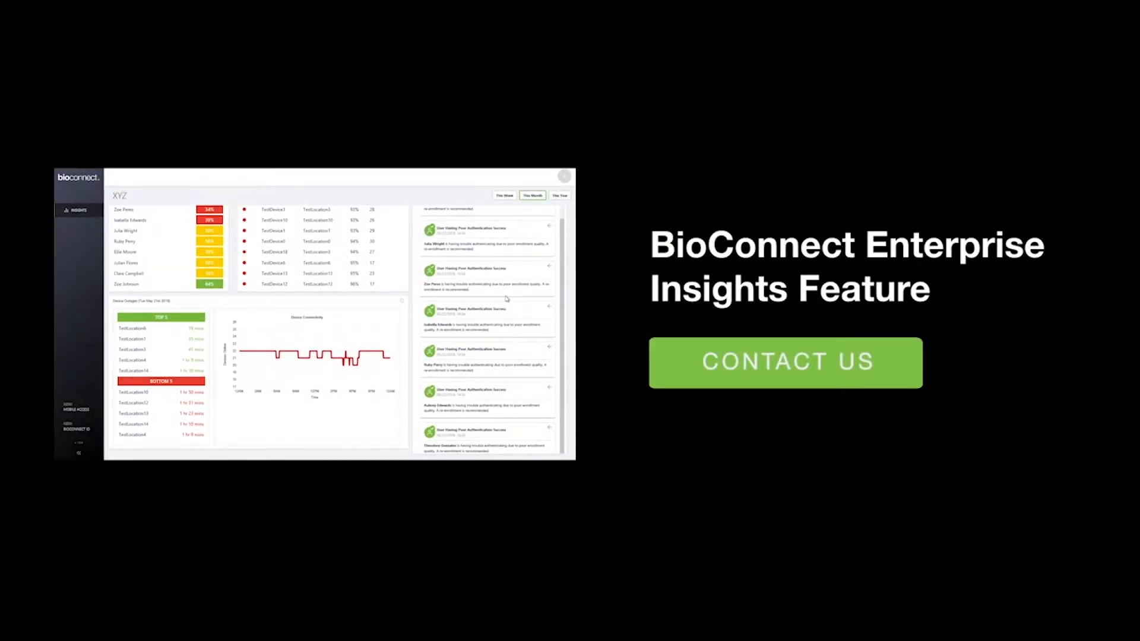
mouse_move(475, 336)
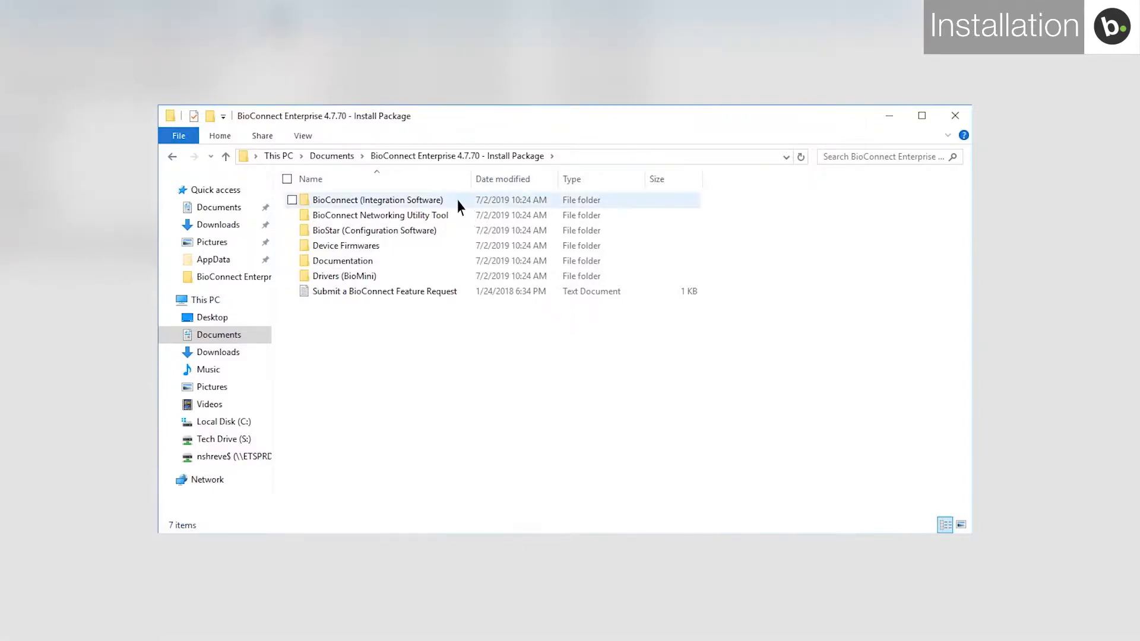
double_click(378, 199)
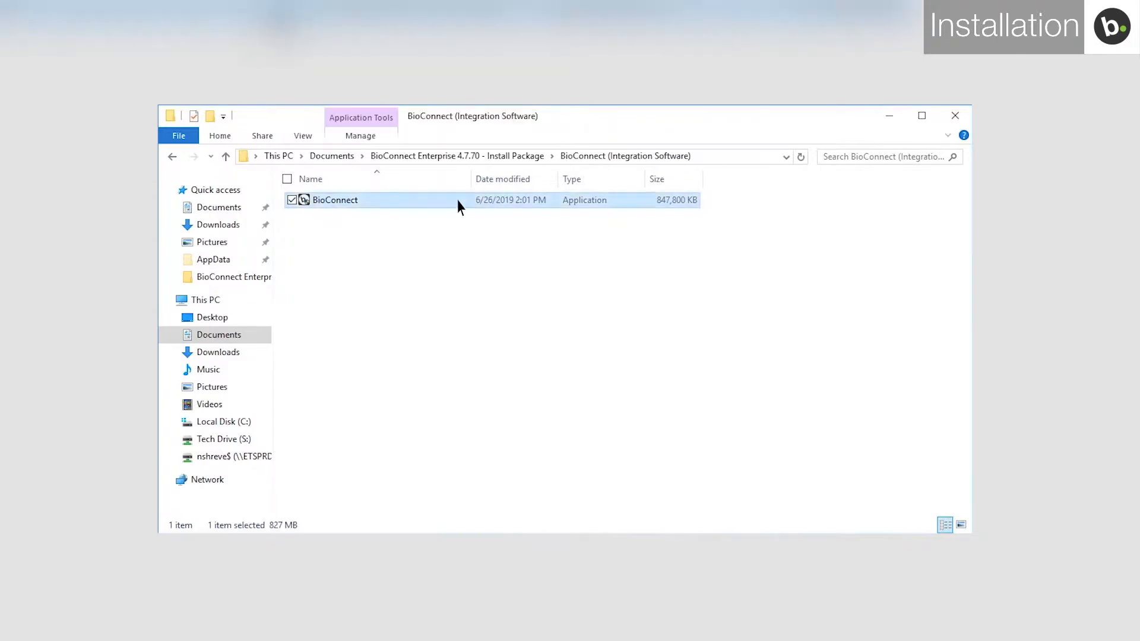
double_click(335, 199)
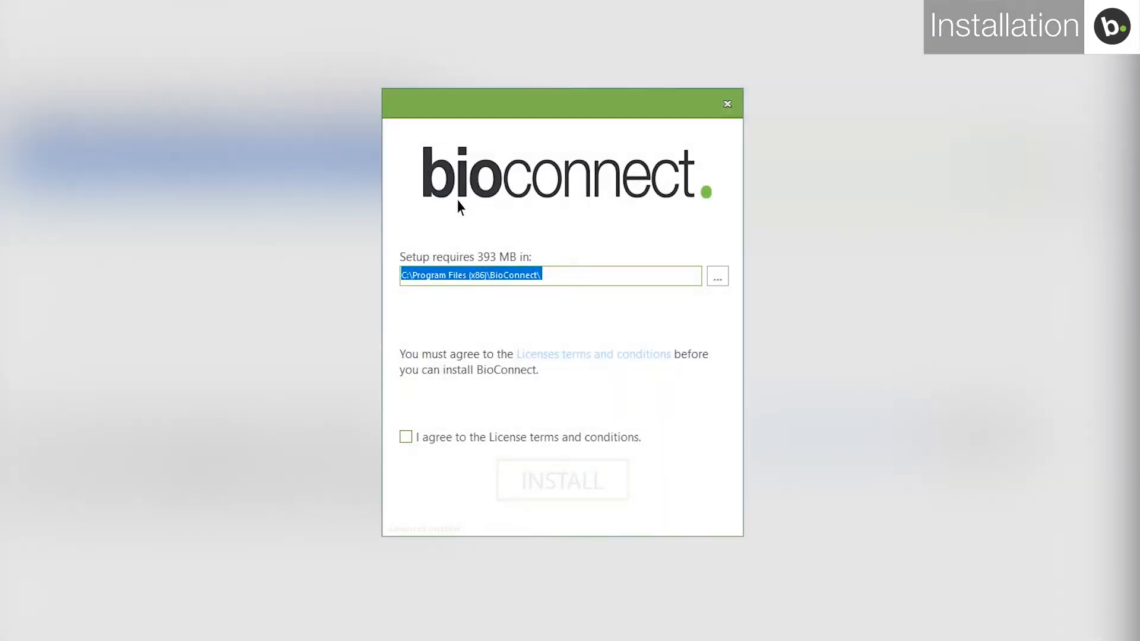
Step: Accept the license agreement and start a Server Install
left_click(405, 437)
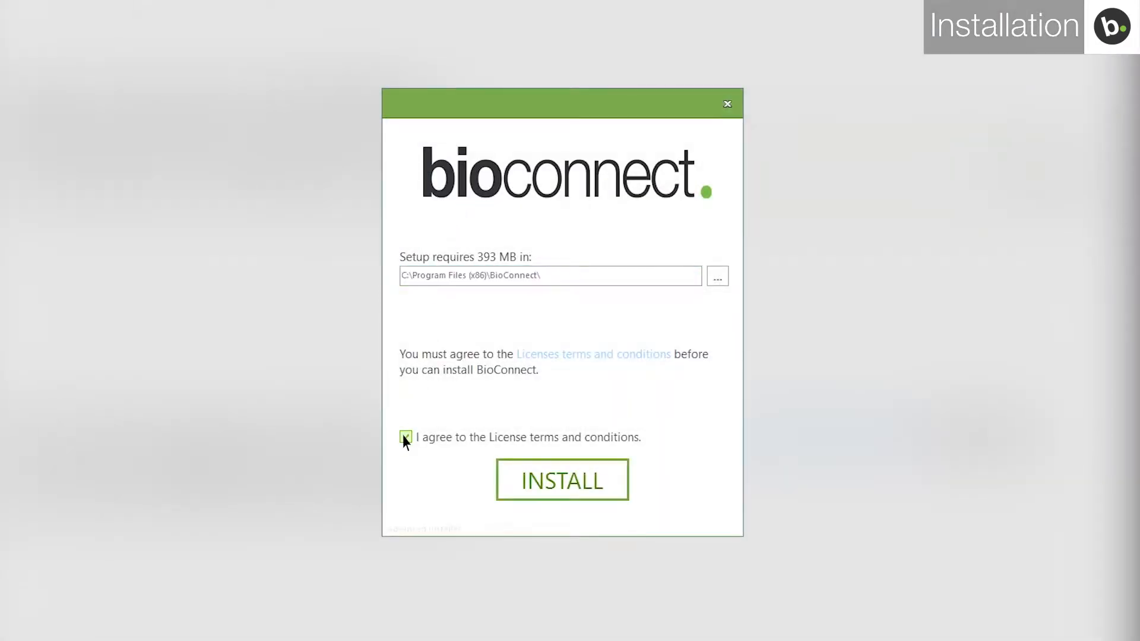
left_click(405, 437)
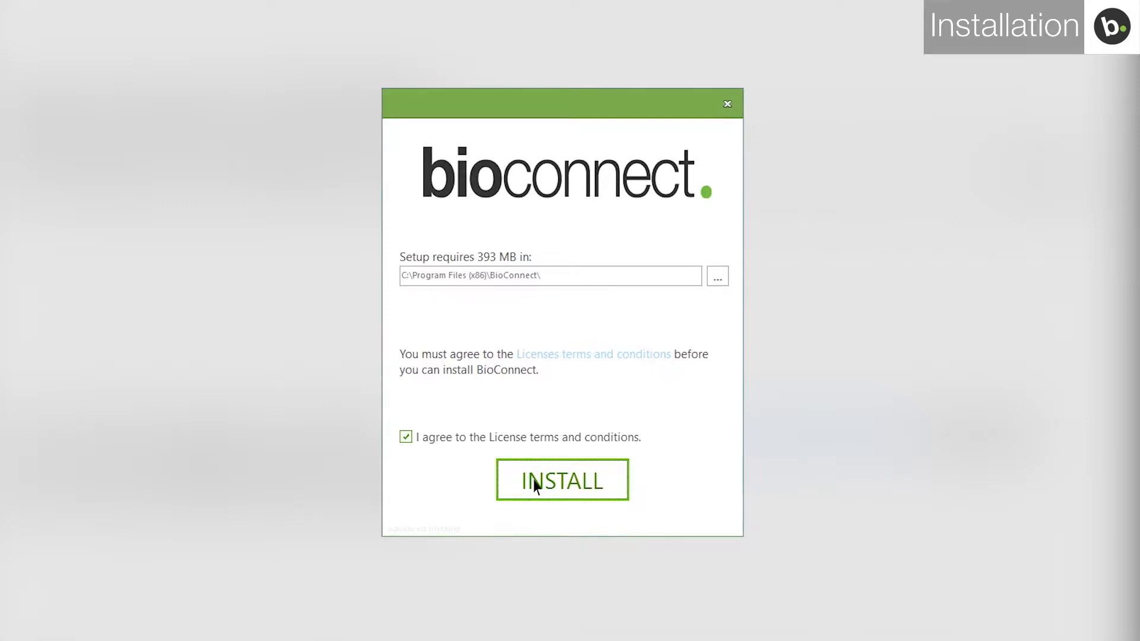
left_click(562, 480)
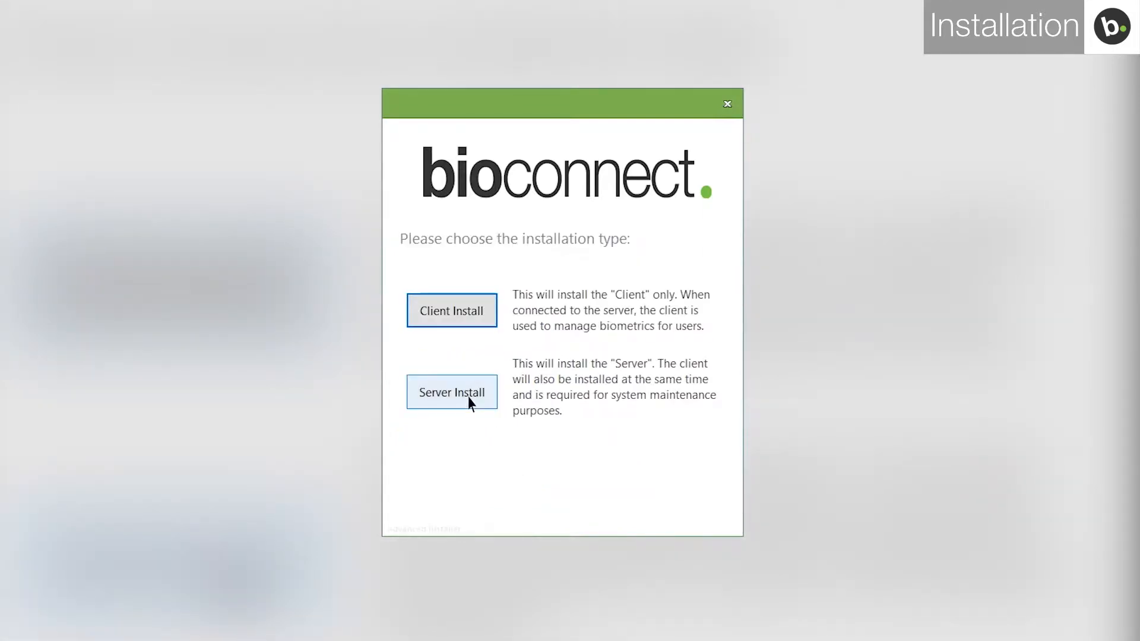
left_click(451, 392)
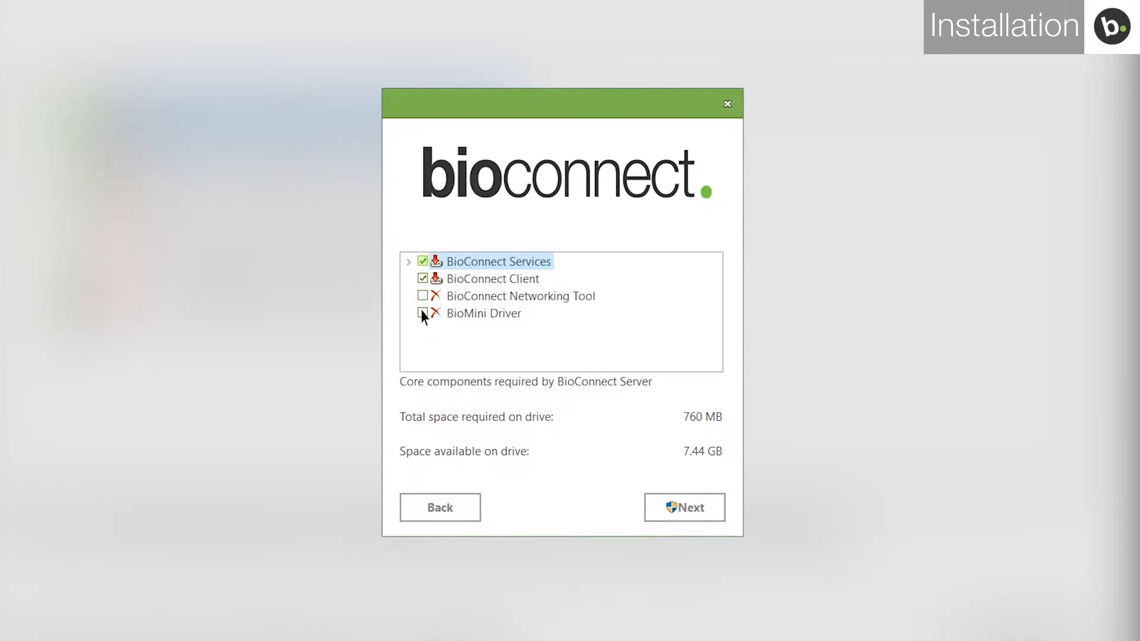
Step: Install all four components including Networking Tool and BioMini Driver, then launch BioConnect
left_click(423, 296)
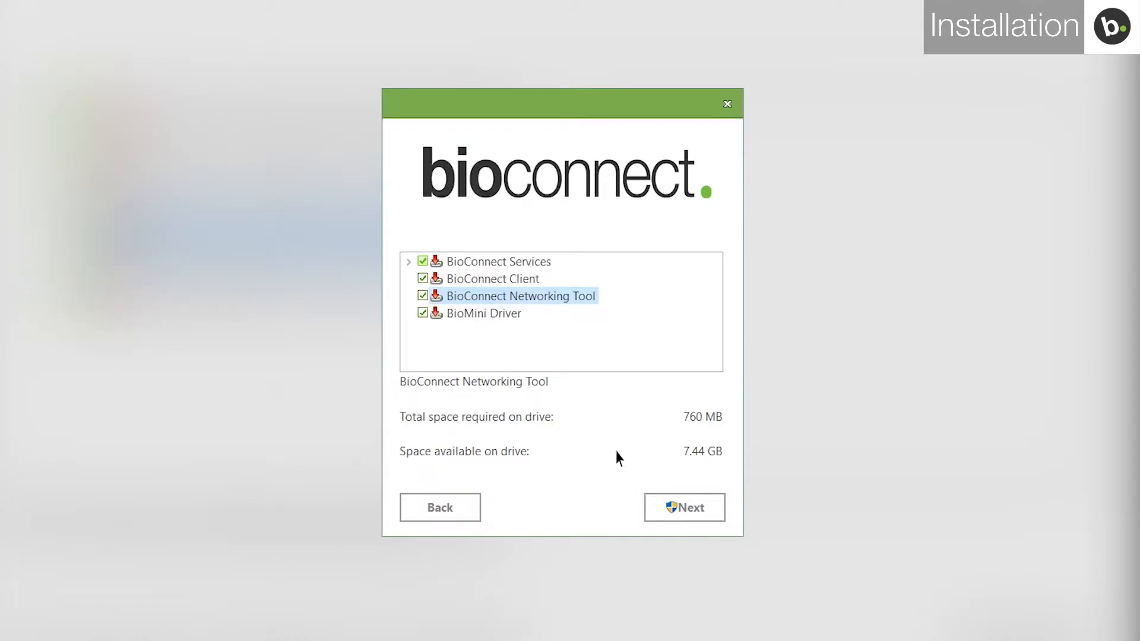
left_click(684, 507)
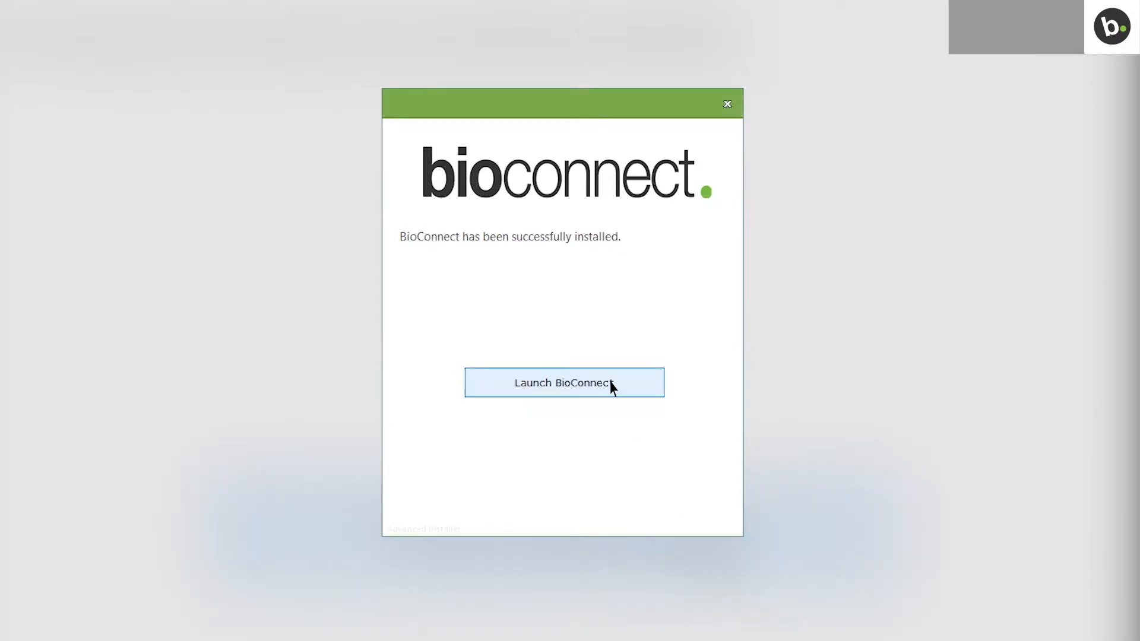
left_click(563, 382)
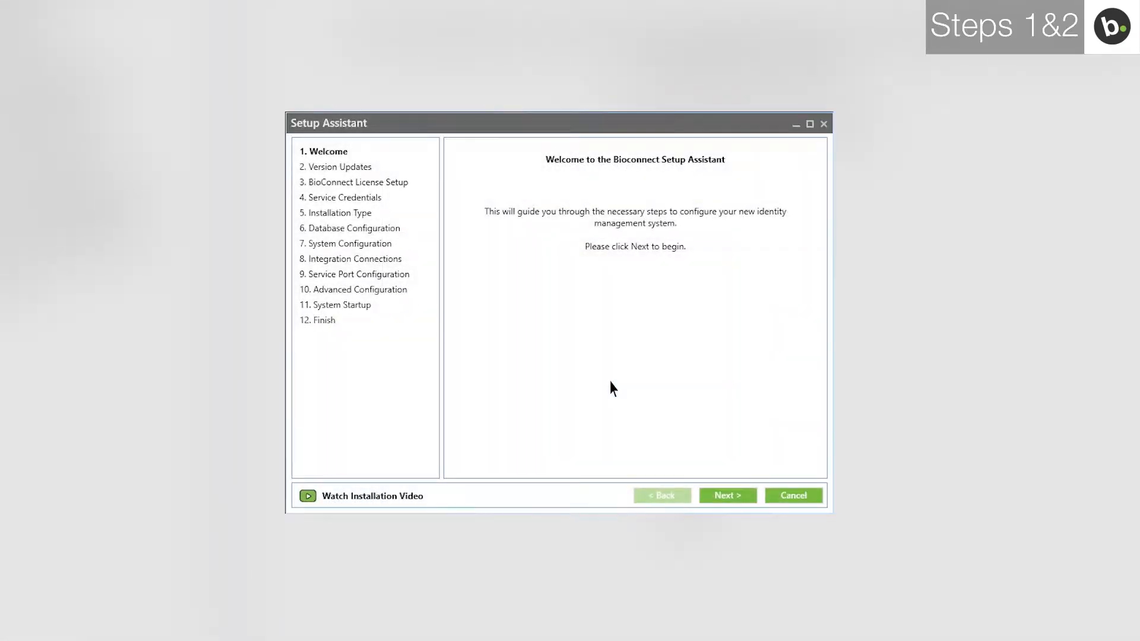
Step: Advance past the welcome page and release notes of the Setup Assistant
left_click(727, 495)
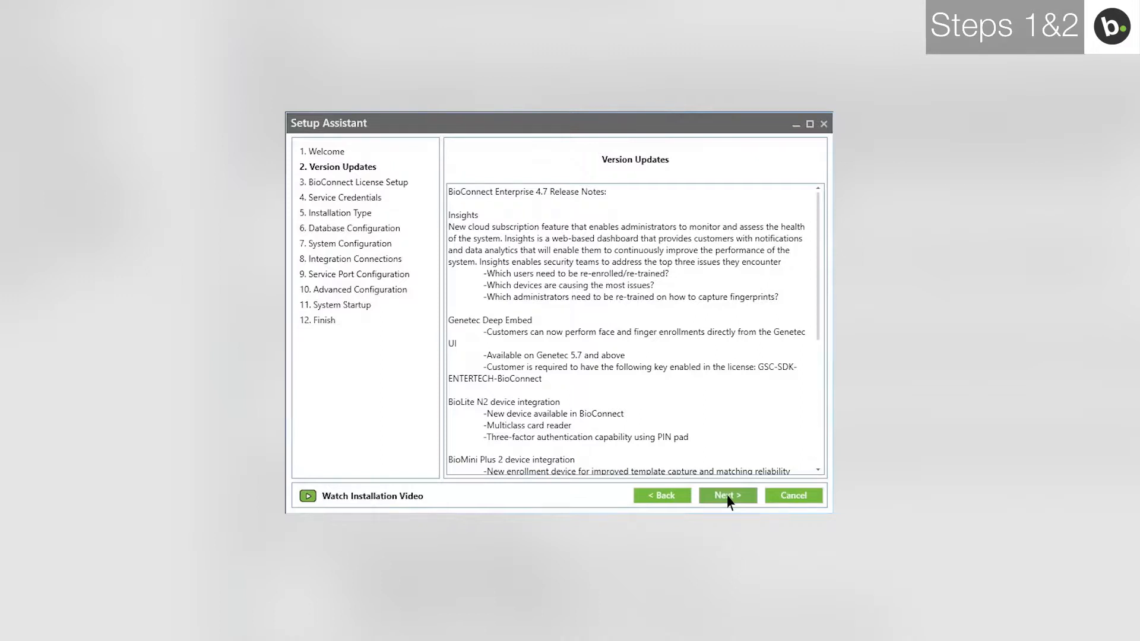
left_click(727, 495)
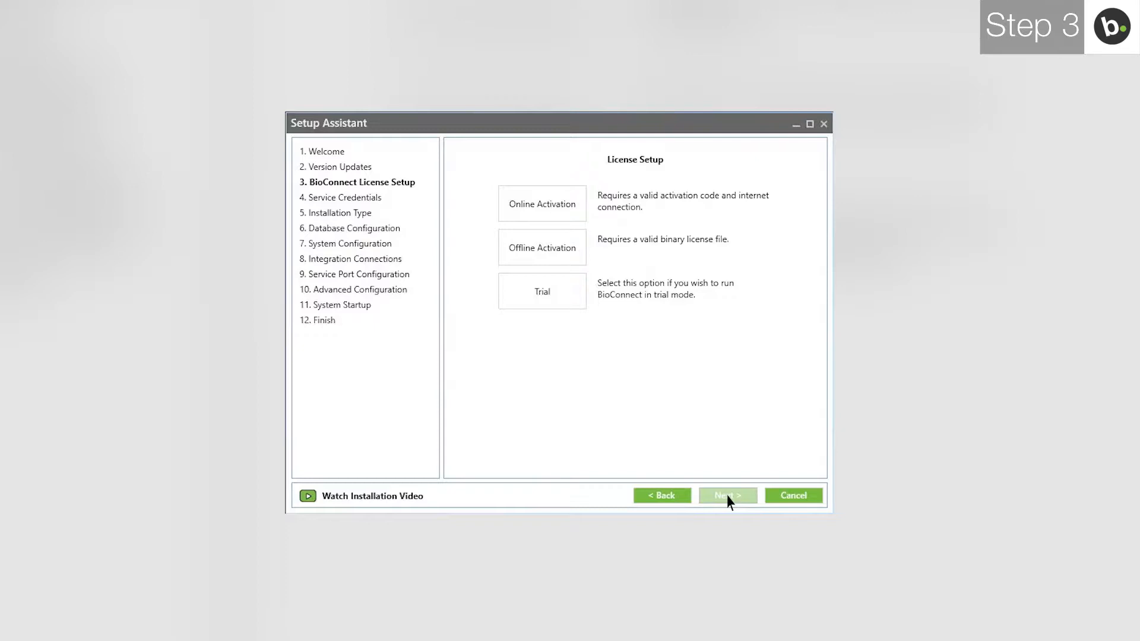
Step: Create a permanent single-device trial license in Trial mode and continue
left_click(541, 291)
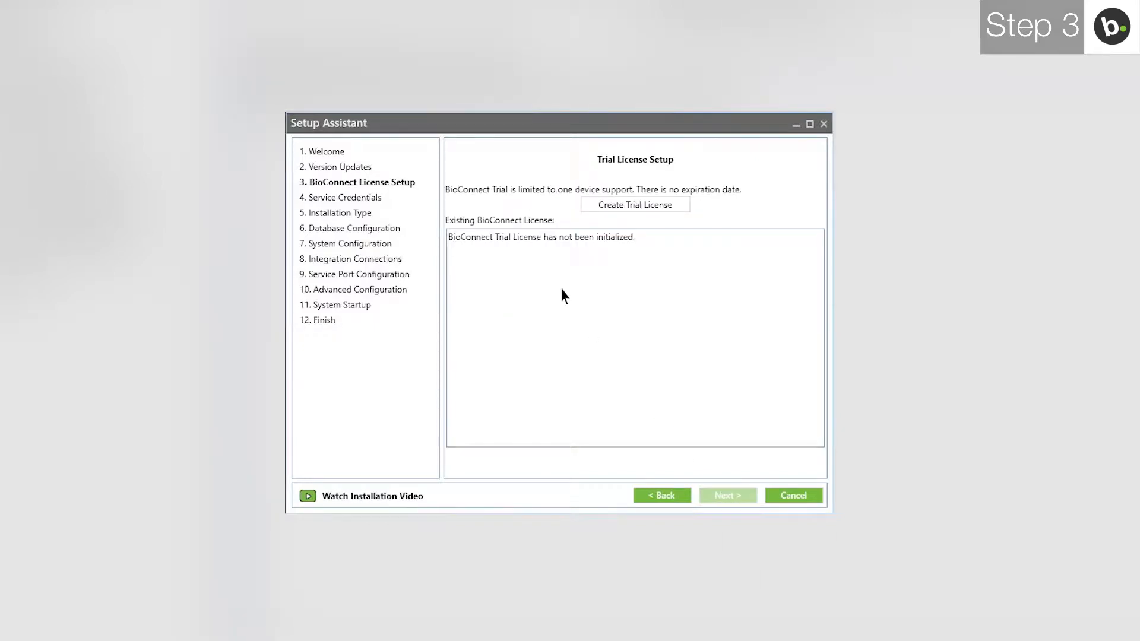
left_click(634, 205)
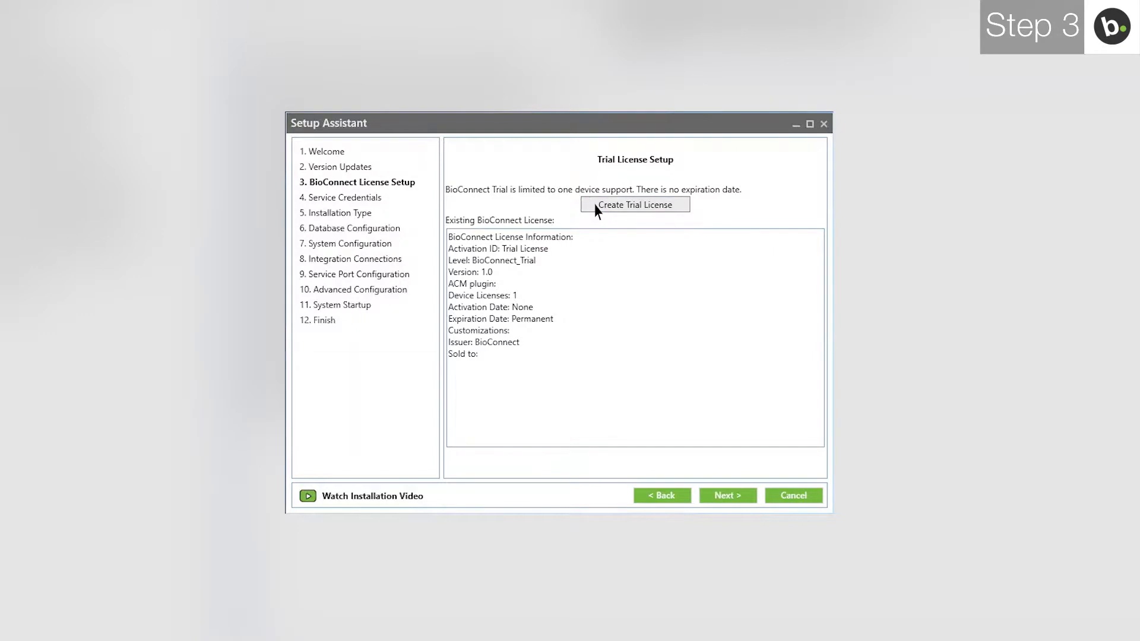
left_click(727, 496)
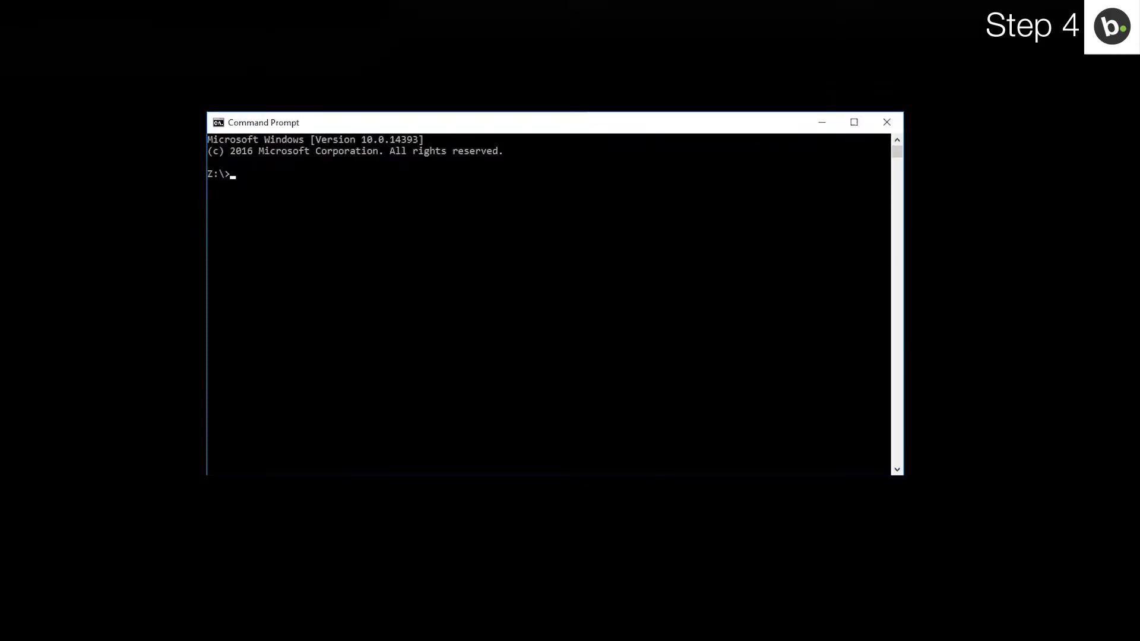
Step: Run whoami to show the currently signed-in Windows domain and user name
type("whoami")
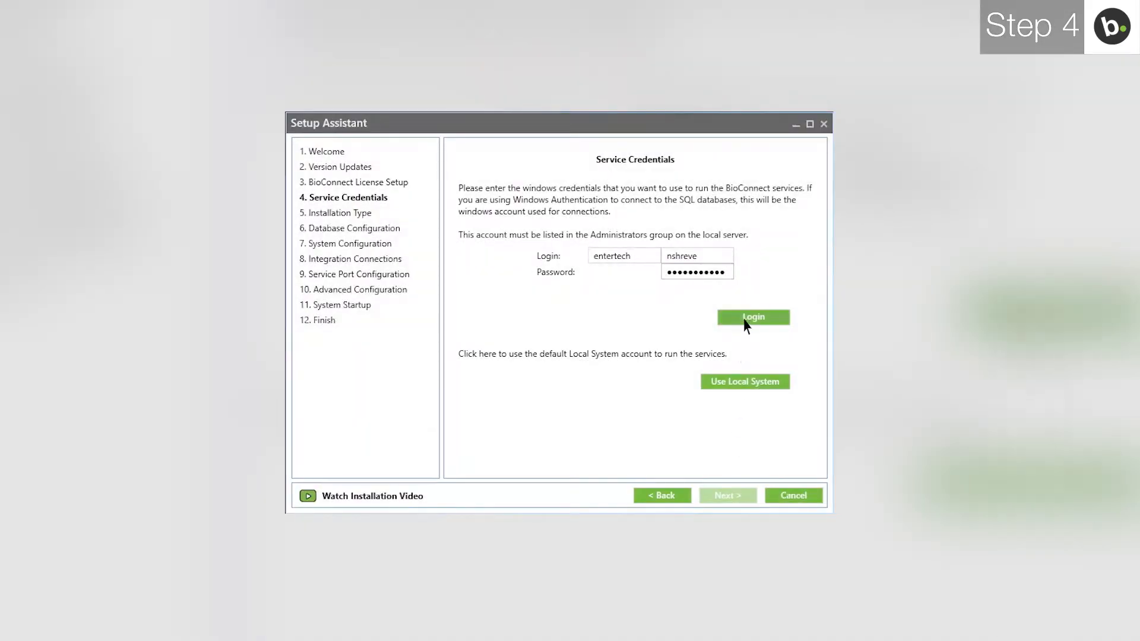
Step: Log in the Windows service account, confirm success, and continue to the installation type step
left_click(753, 317)
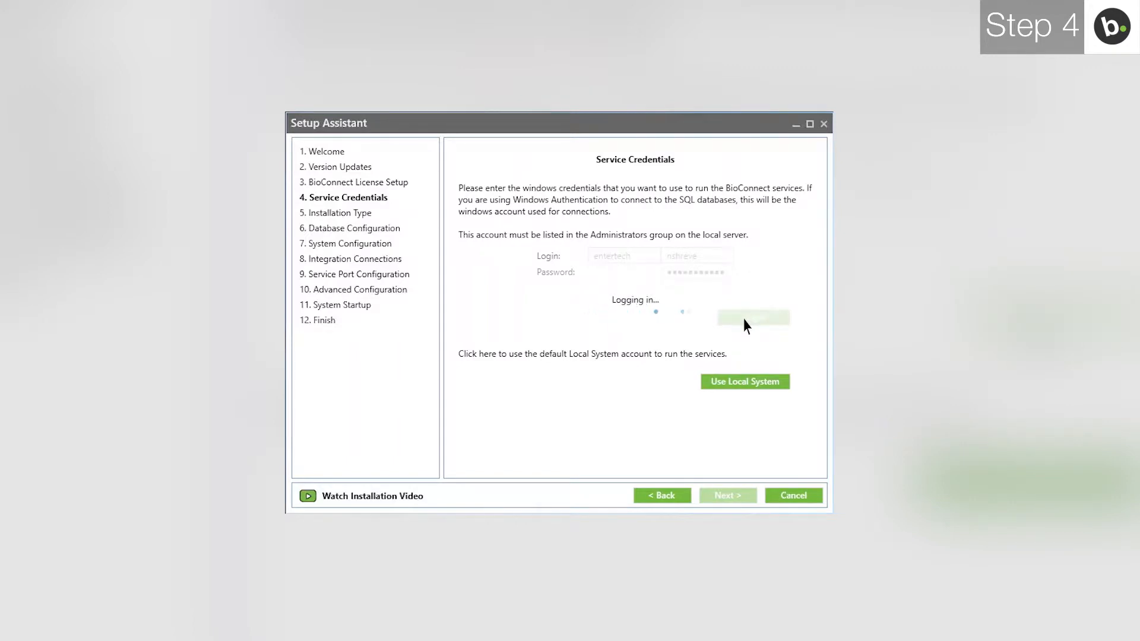
left_click(753, 318)
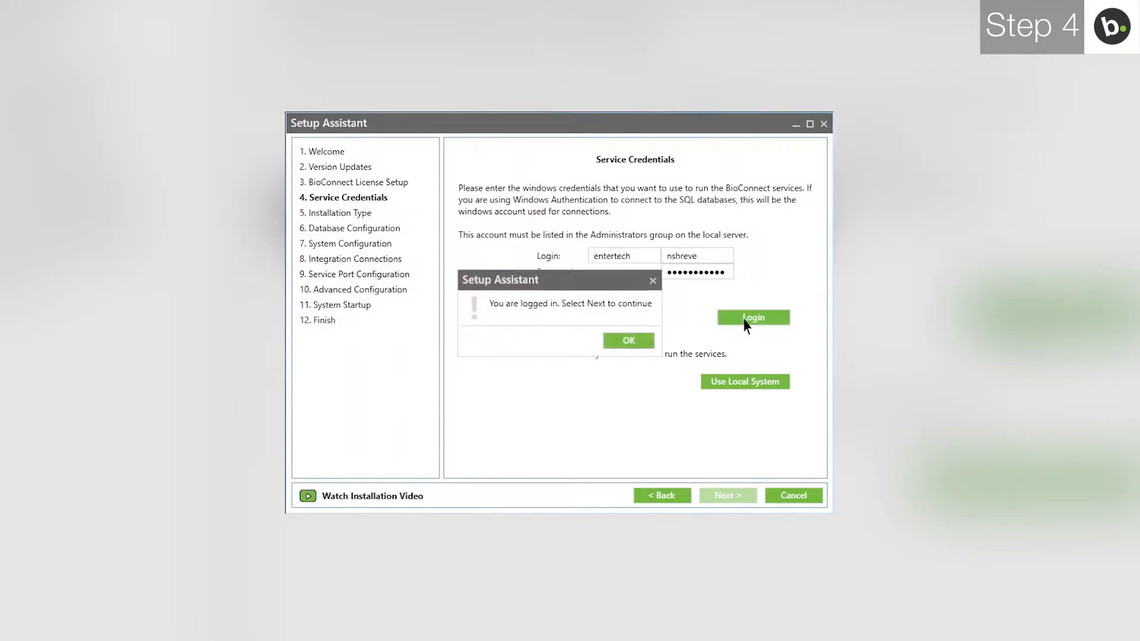
left_click(627, 341)
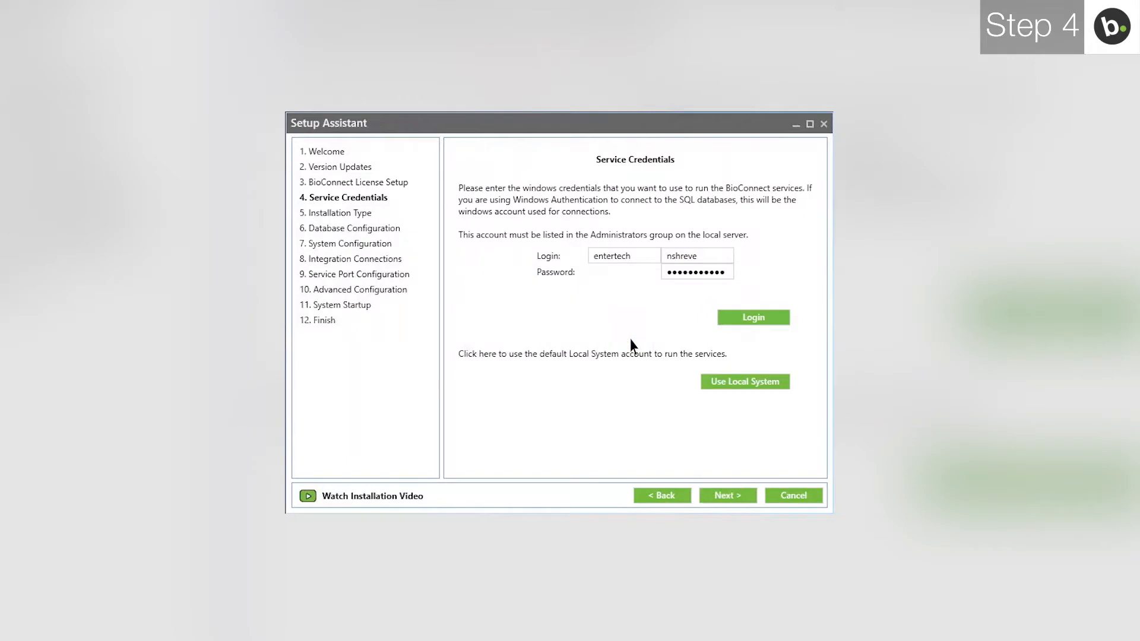
left_click(726, 496)
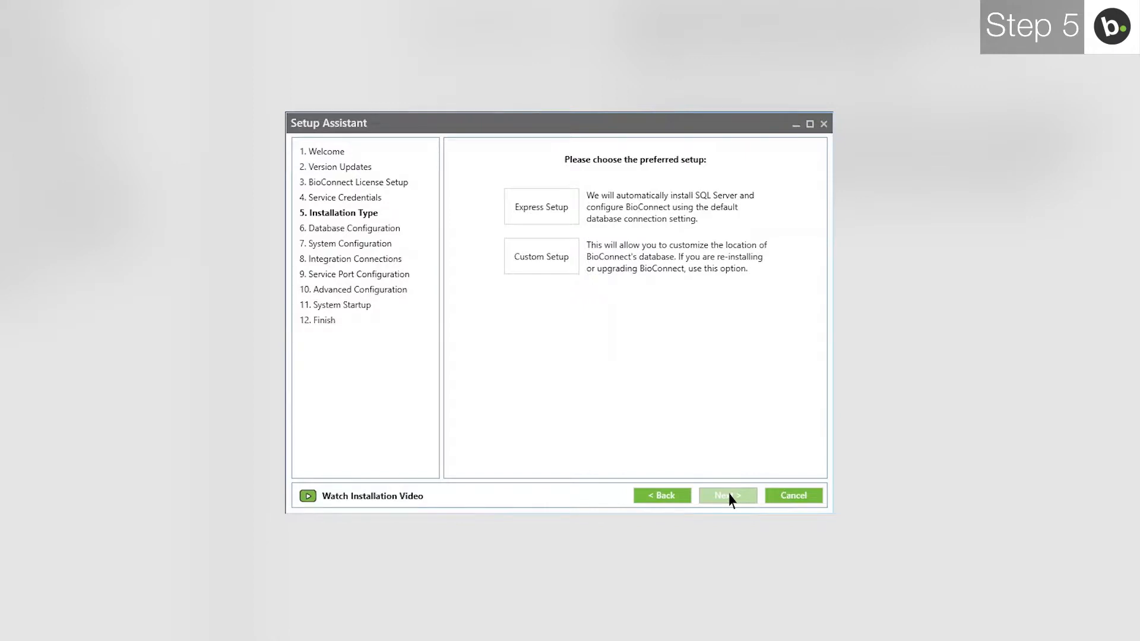
left_click(727, 496)
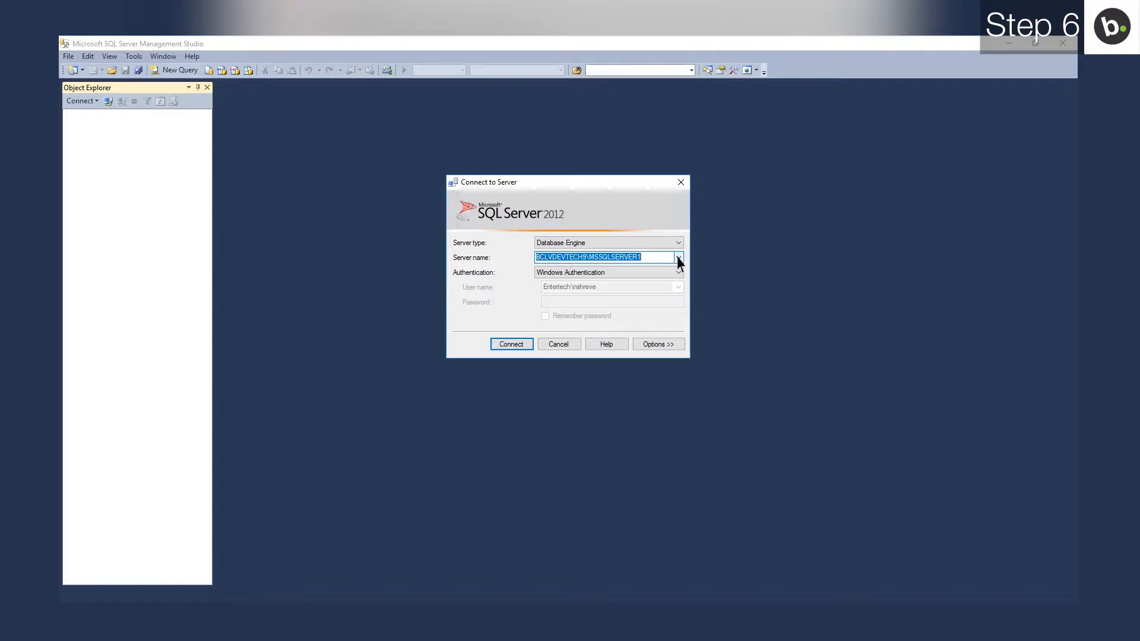
Step: Connect to the BCLVDEVTECH9\BIOCONNECT server instance in Connect to Server
left_click(677, 258)
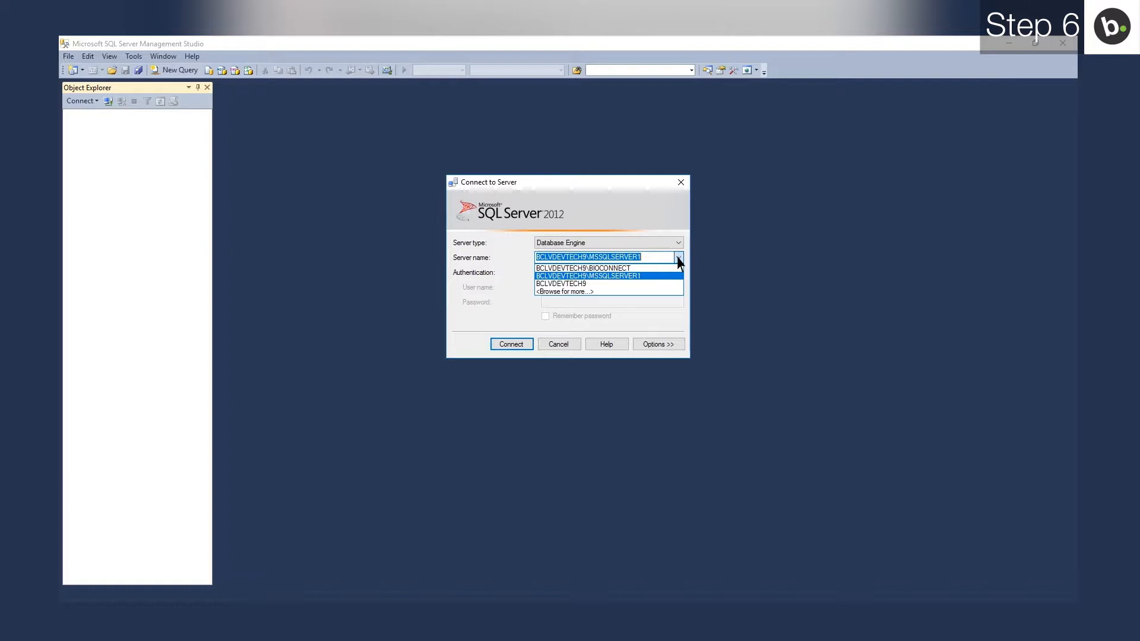
mouse_move(660, 273)
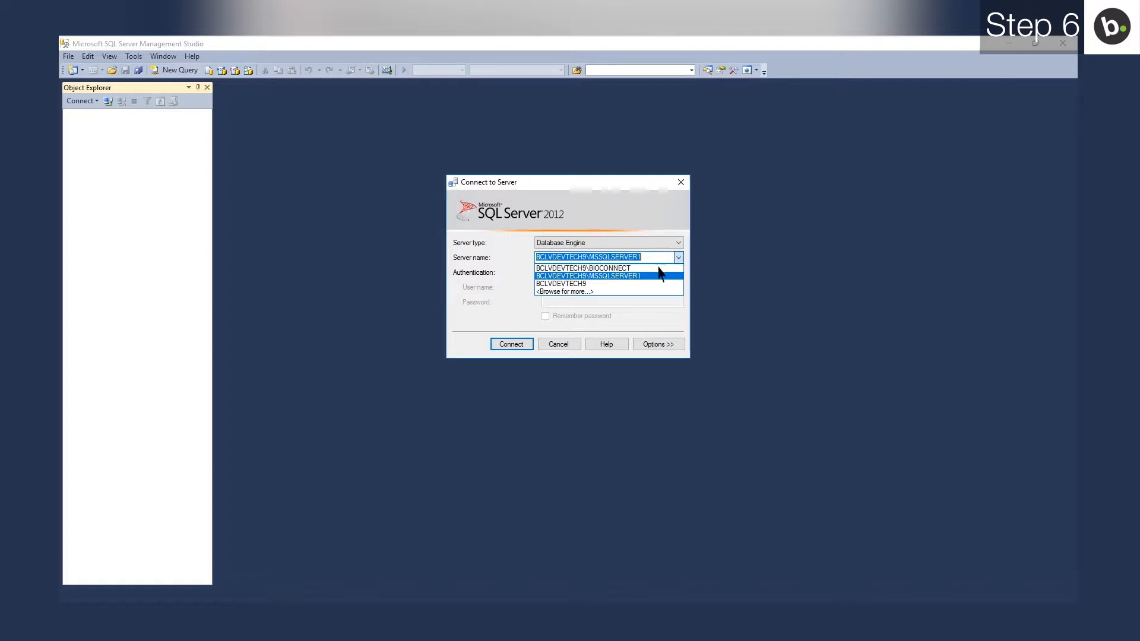
left_click(581, 267)
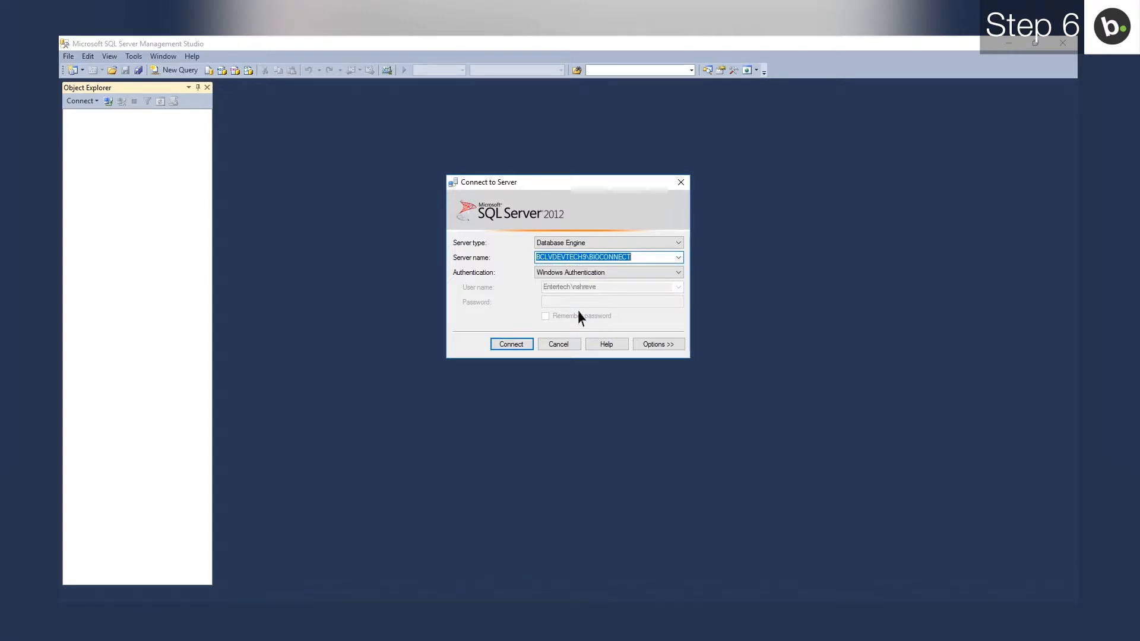
left_click(511, 344)
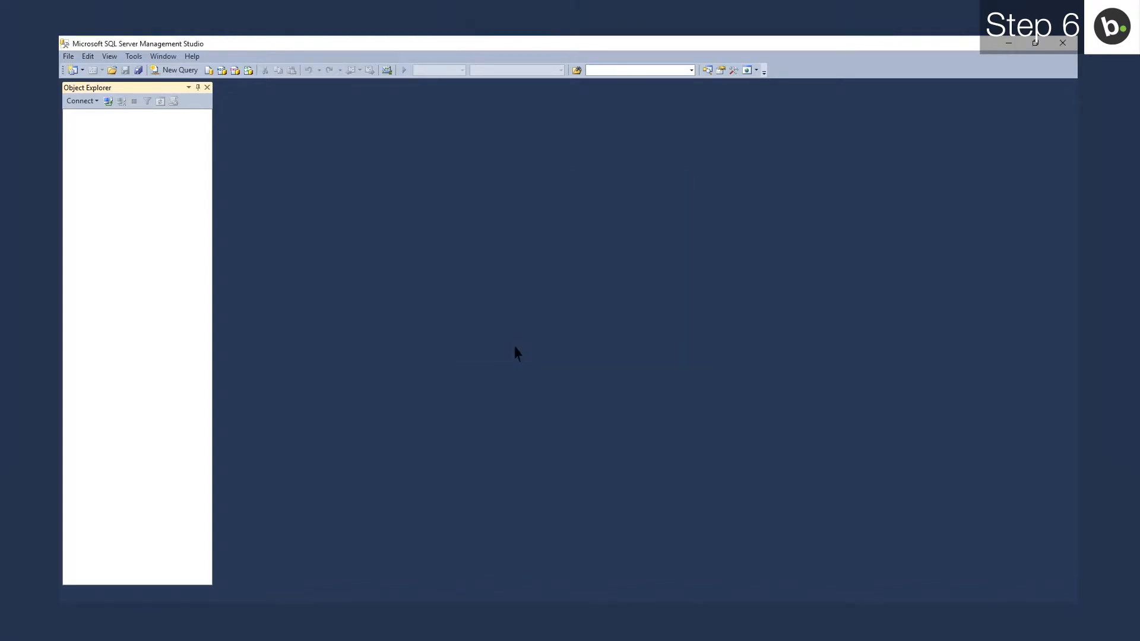
Step: Bring up the connected server's Properties from its node
left_click(80, 100)
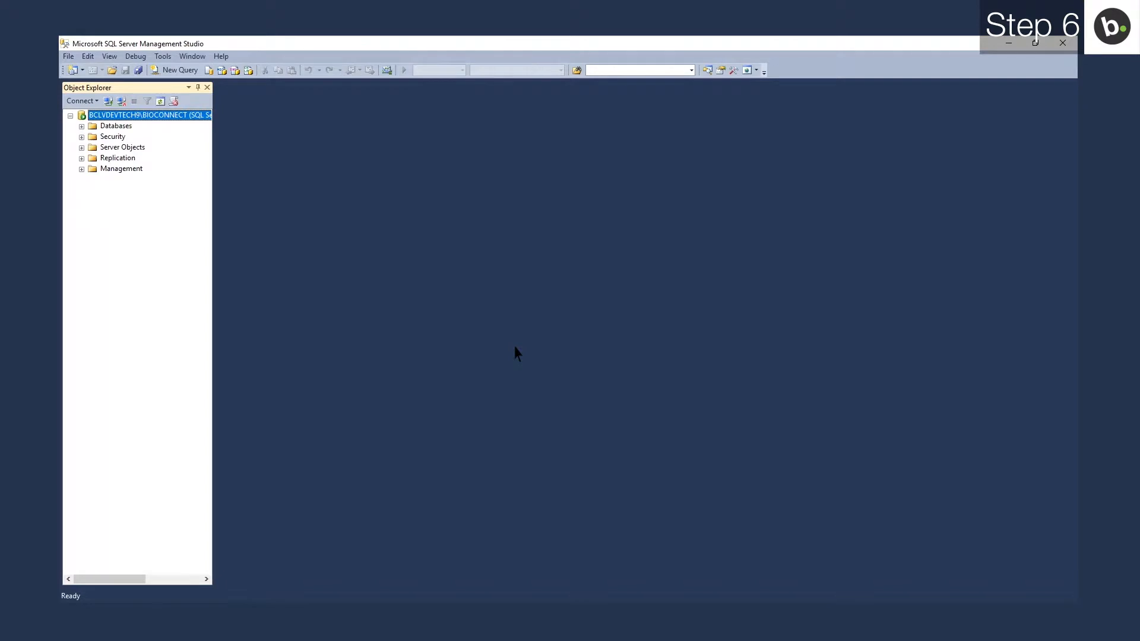
right_click(150, 116)
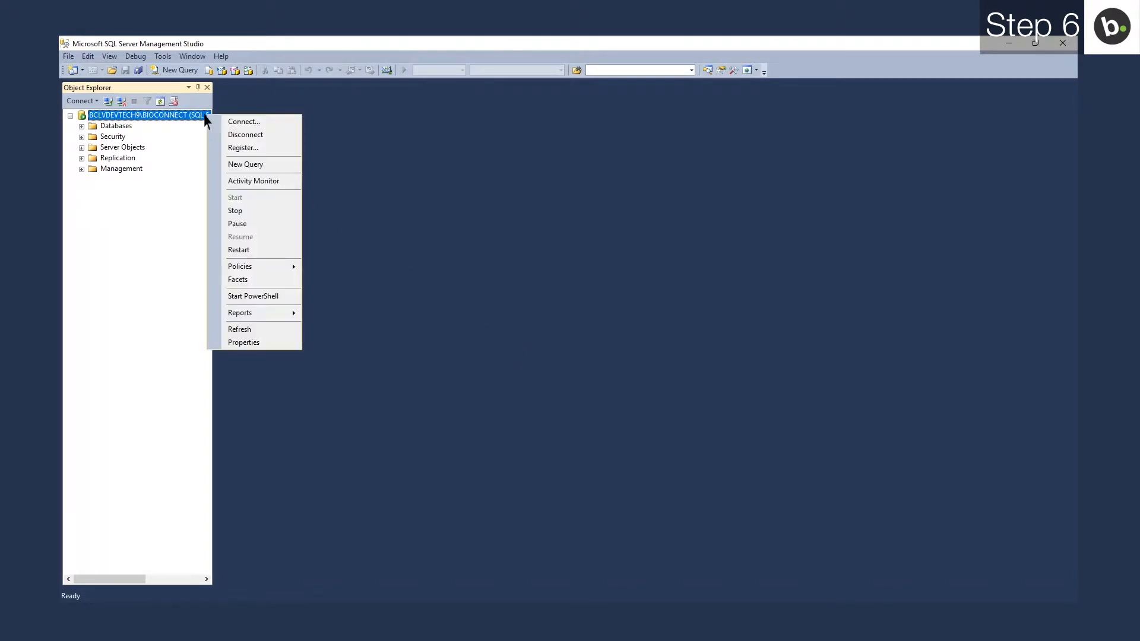
mouse_move(243, 342)
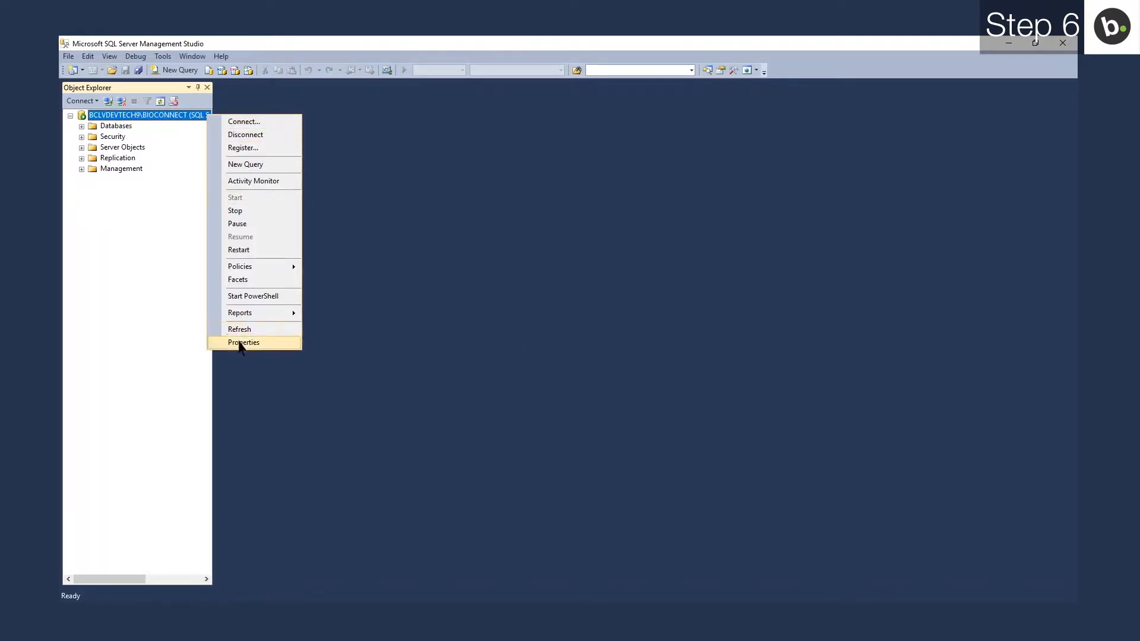
left_click(243, 342)
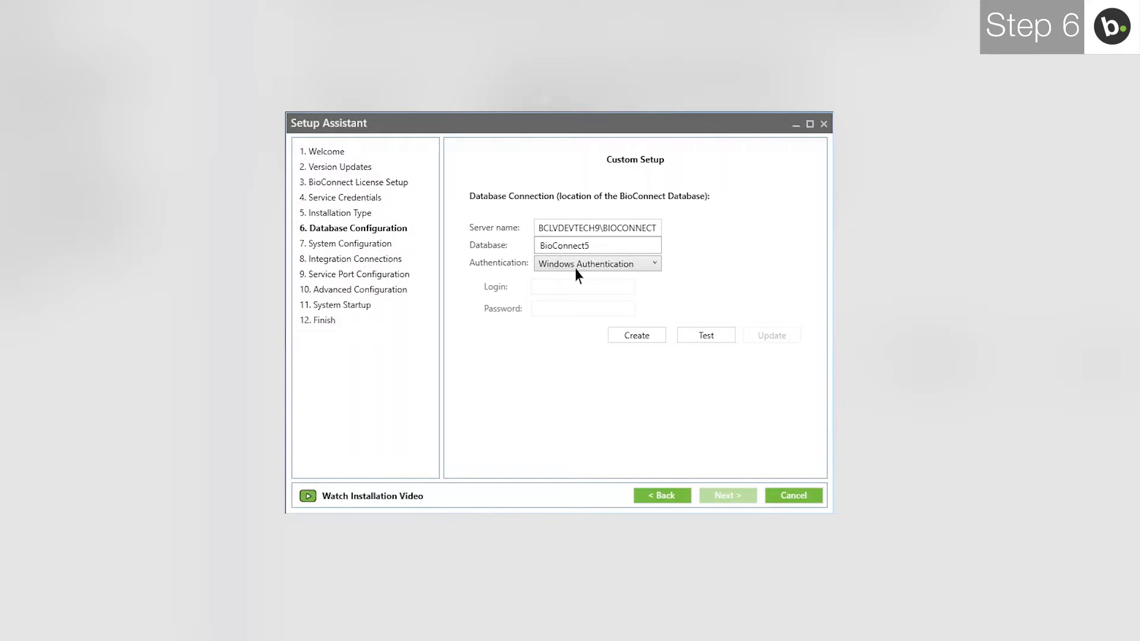
Step: Create the BioConnect5 database and confirm its test connection succeeds
left_click(636, 335)
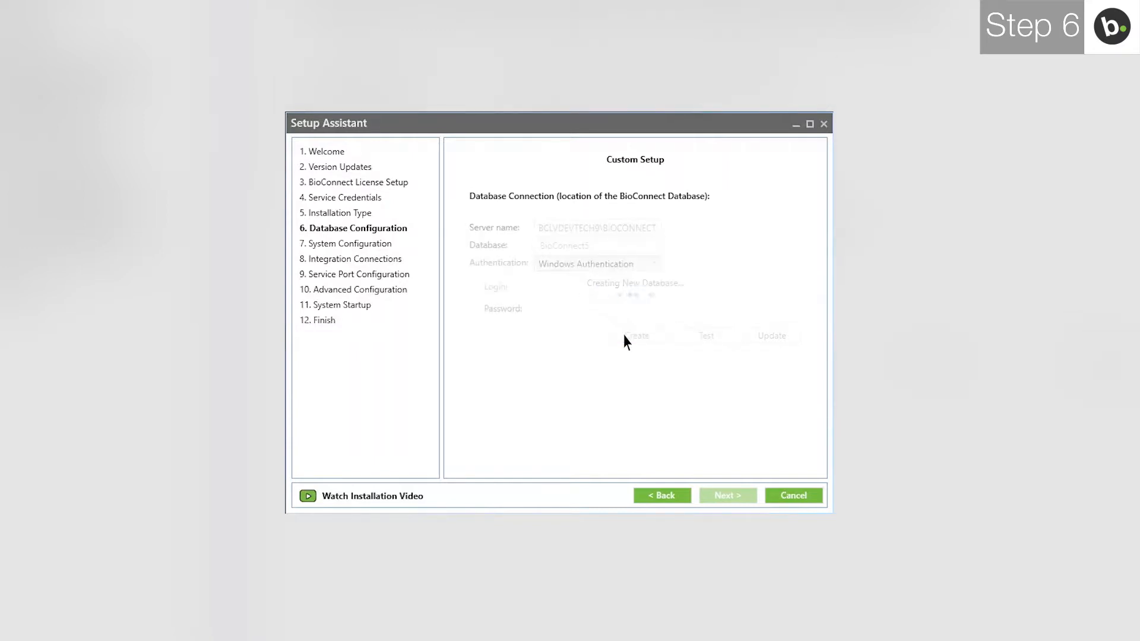
left_click(635, 335)
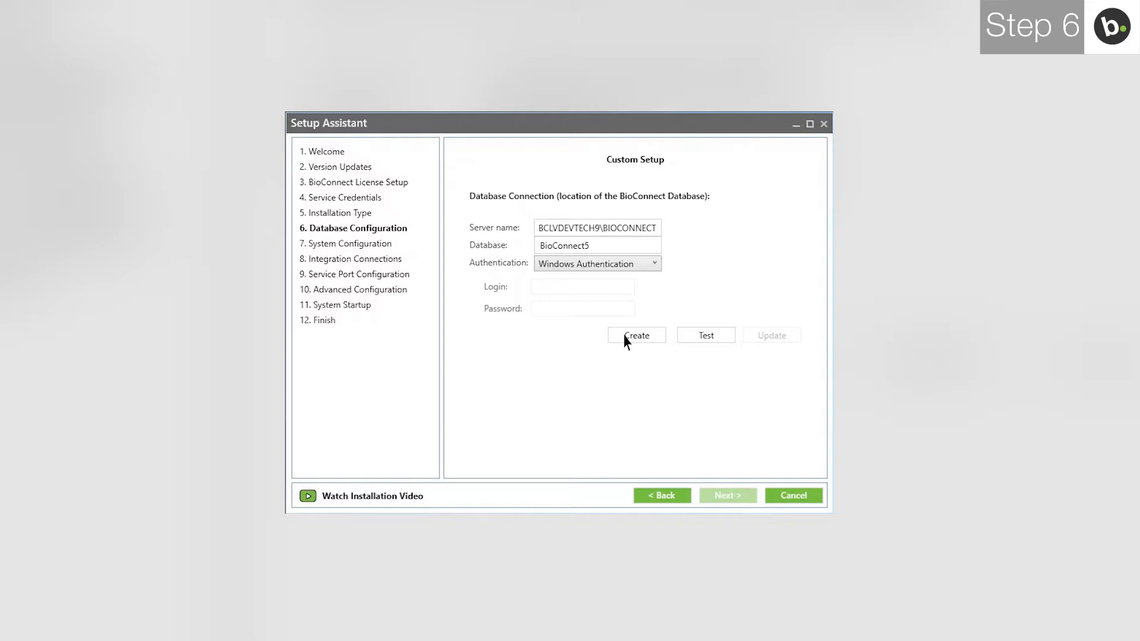
left_click(634, 335)
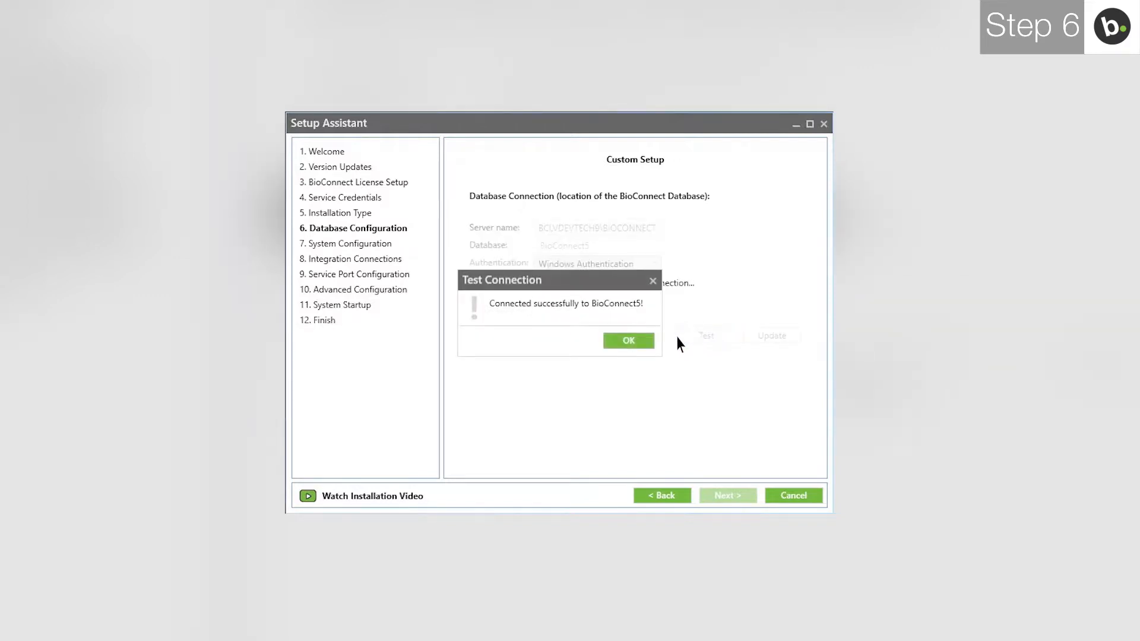
left_click(627, 341)
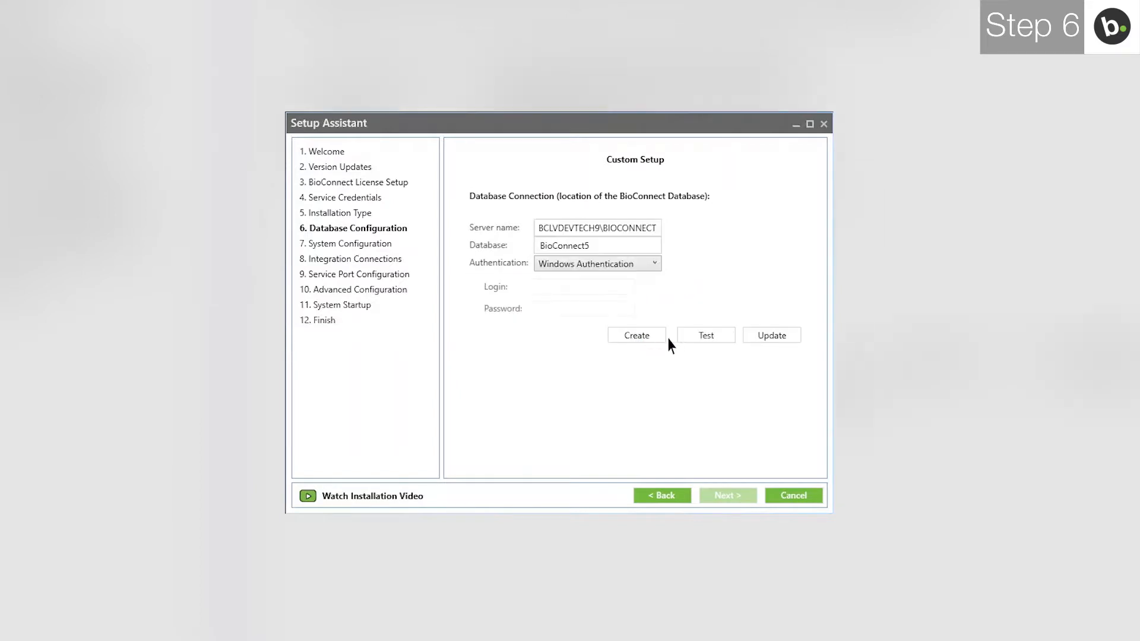
left_click(772, 335)
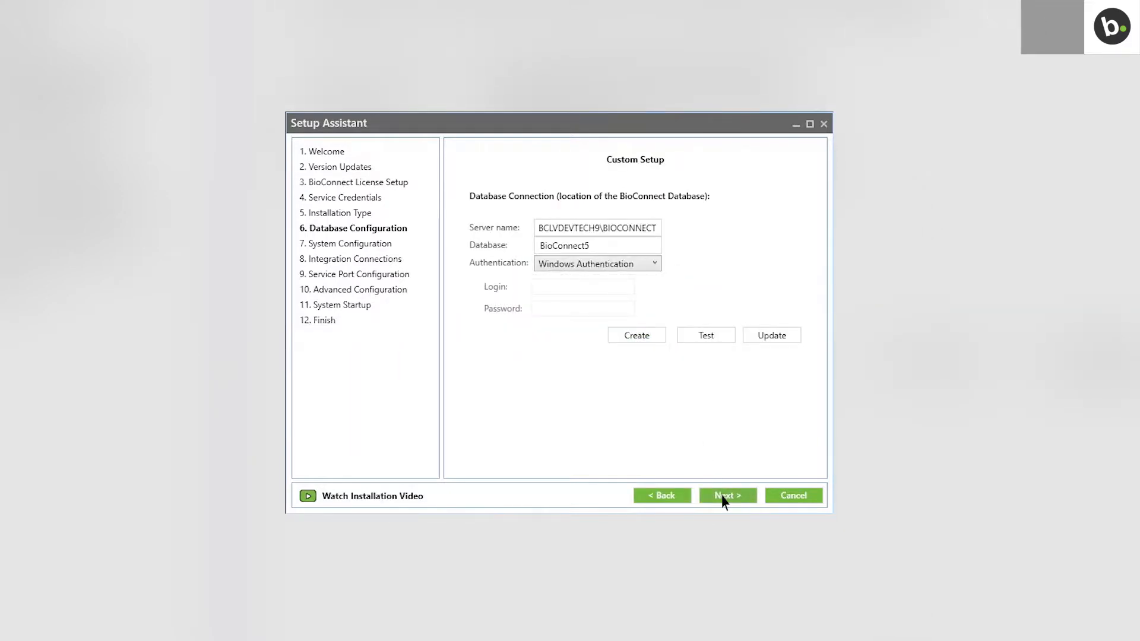
Step: Accept the database settings and default system configuration, reaching ACM selection
left_click(726, 495)
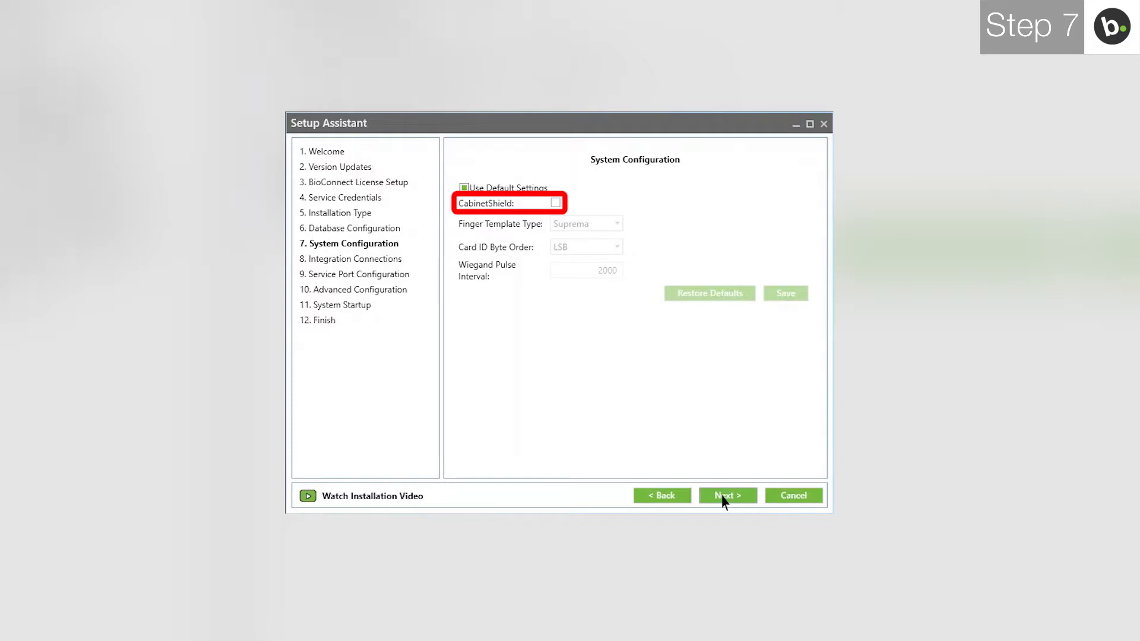
left_click(727, 495)
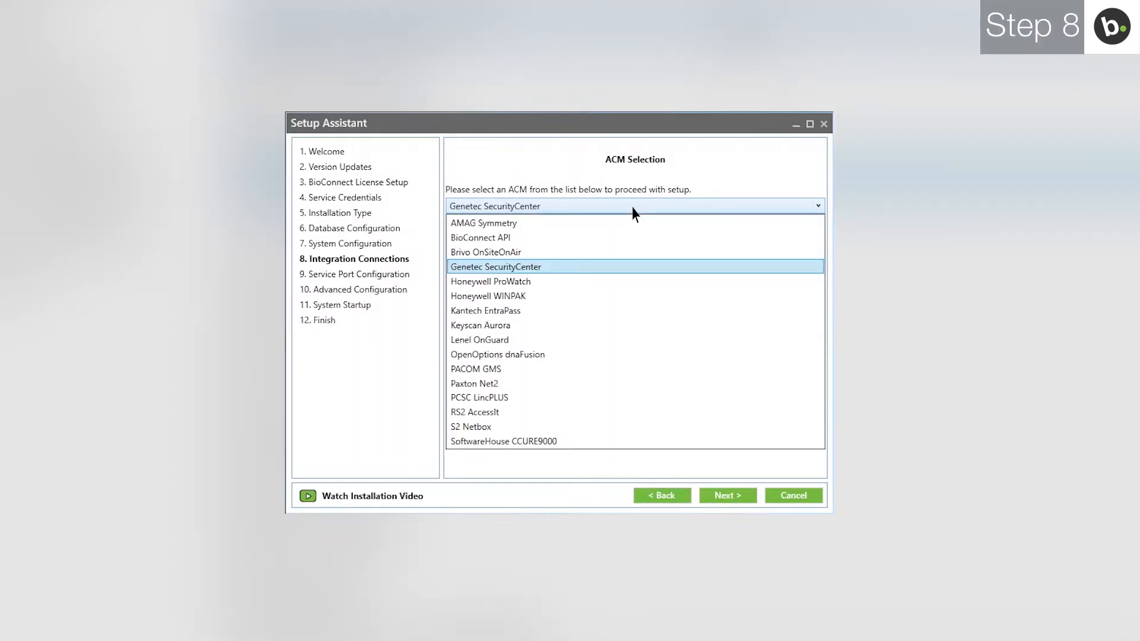
Step: Select Kantech EntraPass as the access control system and proceed to its connection page
left_click(485, 310)
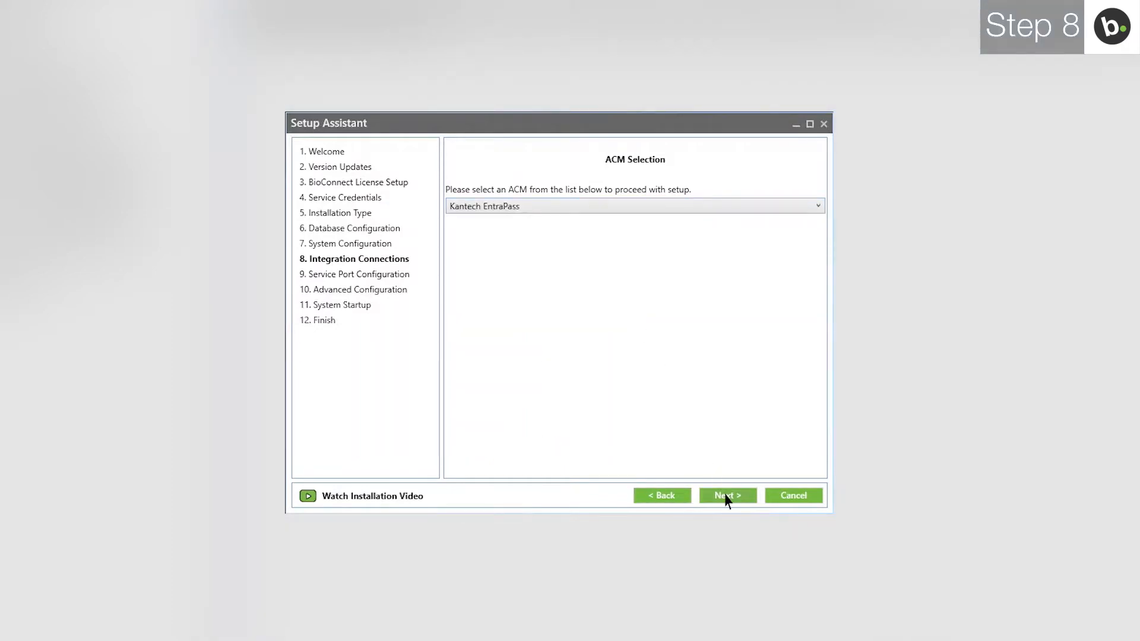
left_click(727, 495)
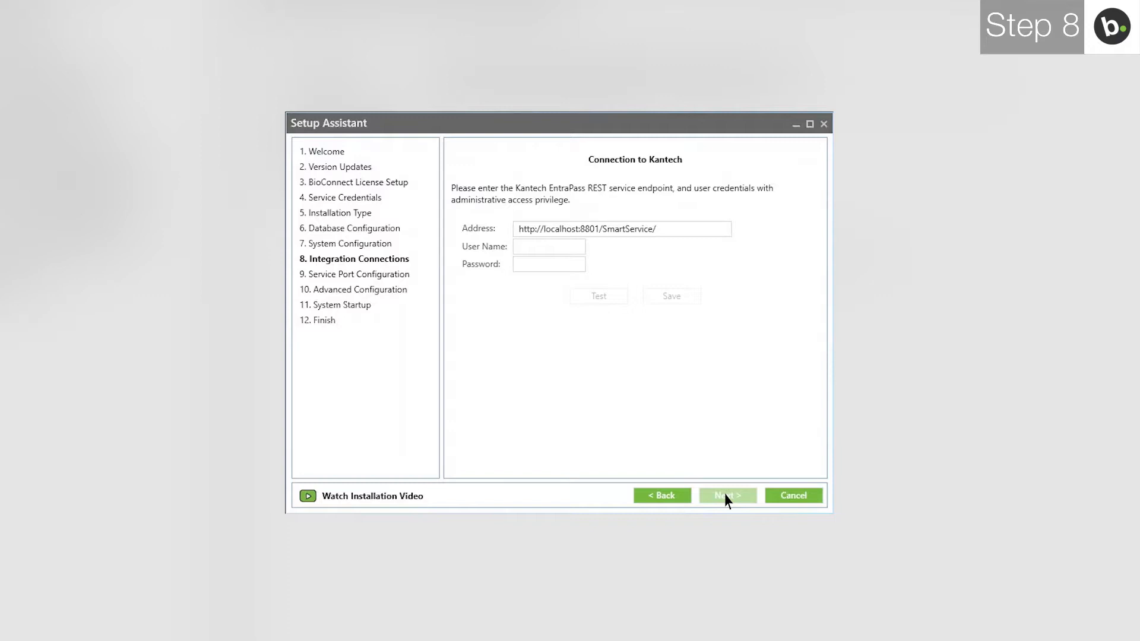
Step: Enter the Kantech service address ending 0.0.19 and its password
left_click(621, 228)
type("1")
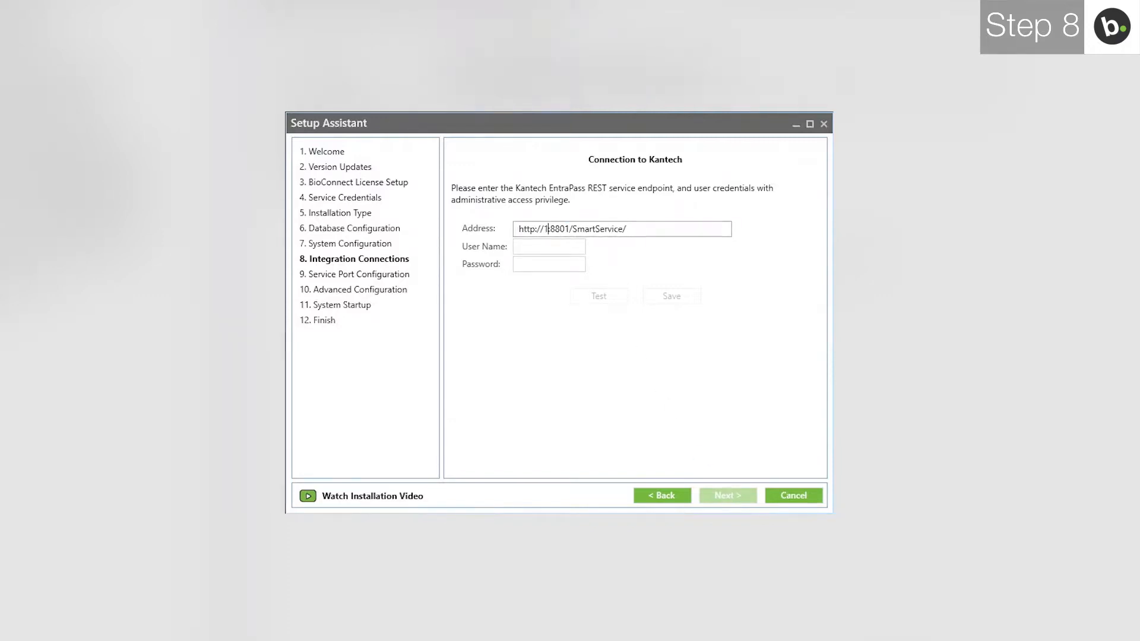
type("0.0.19.145:")
left_click(548, 247)
type("testweb01")
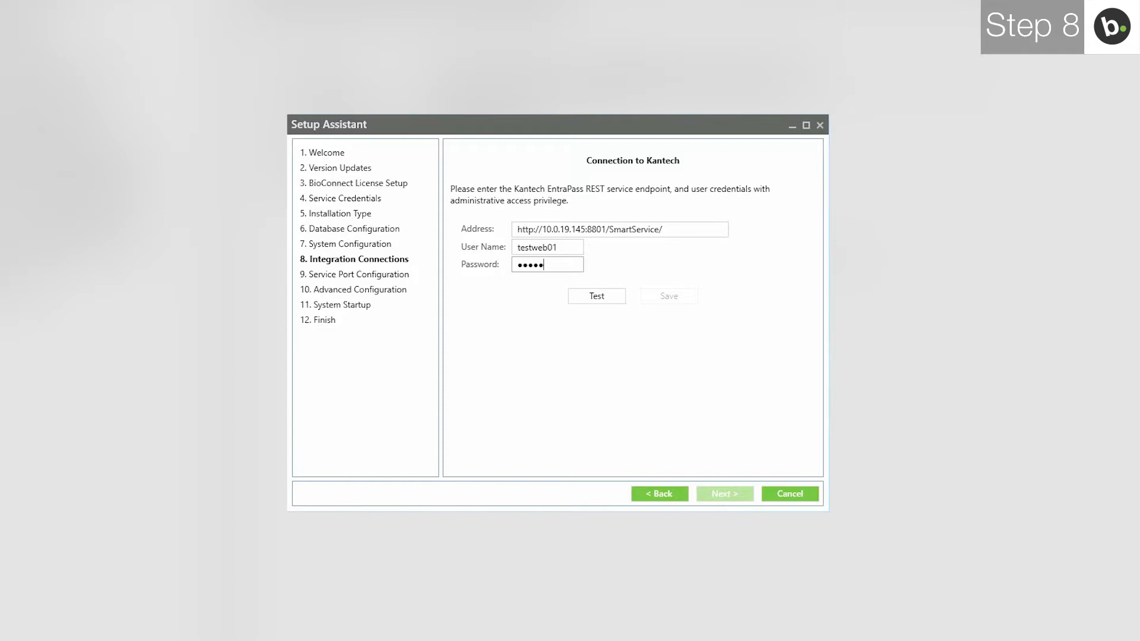
type("••••")
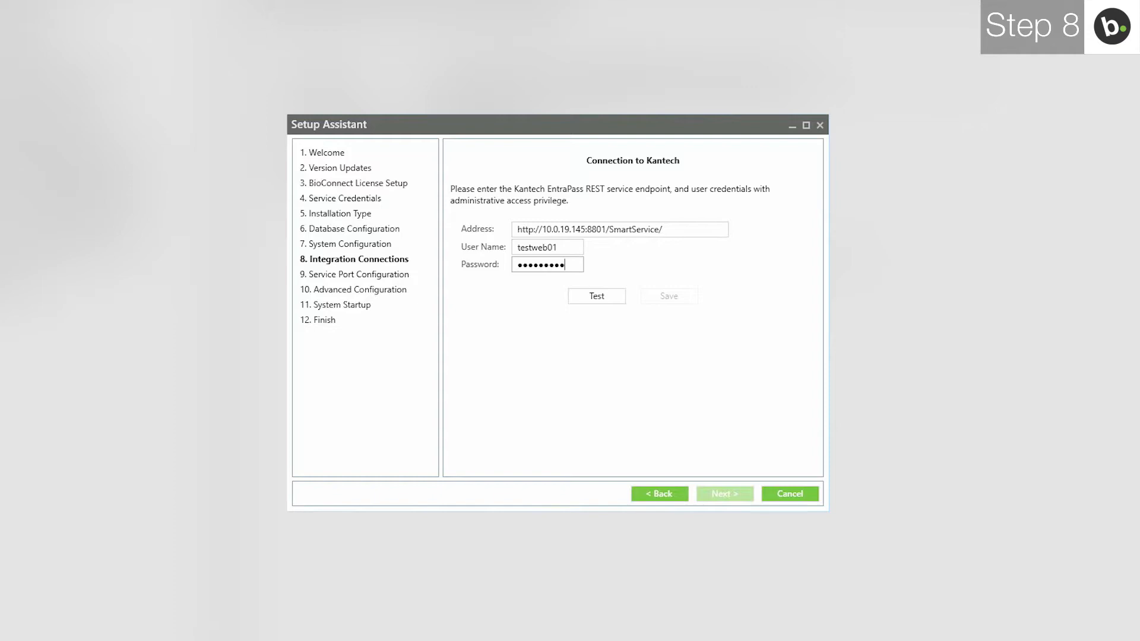
Step: Test the Kantech connection successfully and save the settings, acknowledging the confirmations
left_click(595, 296)
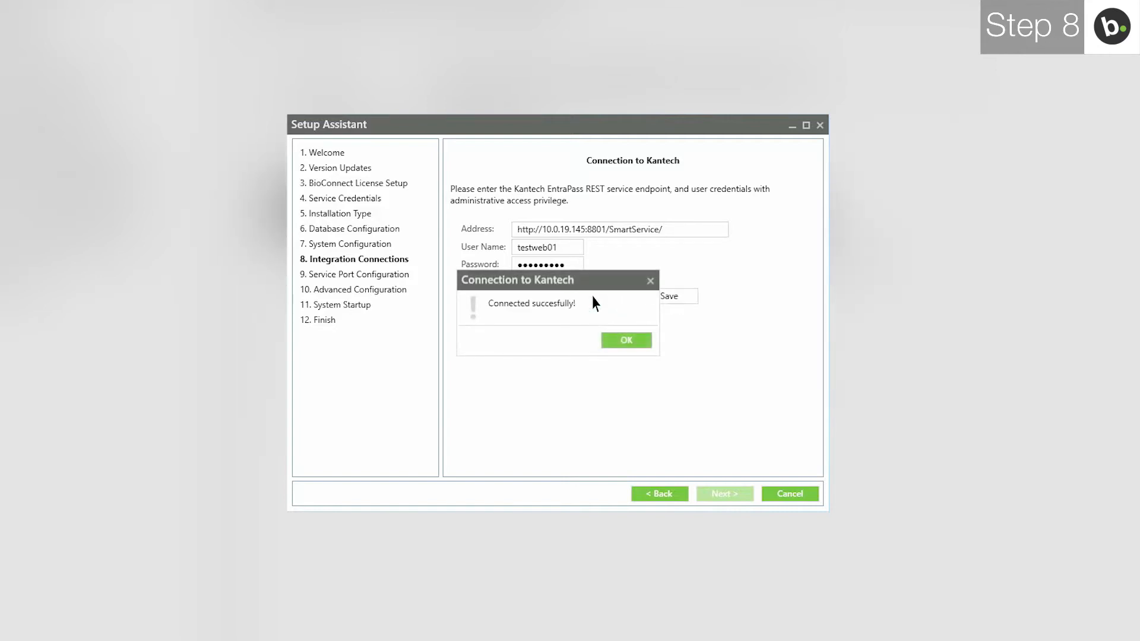
left_click(626, 340)
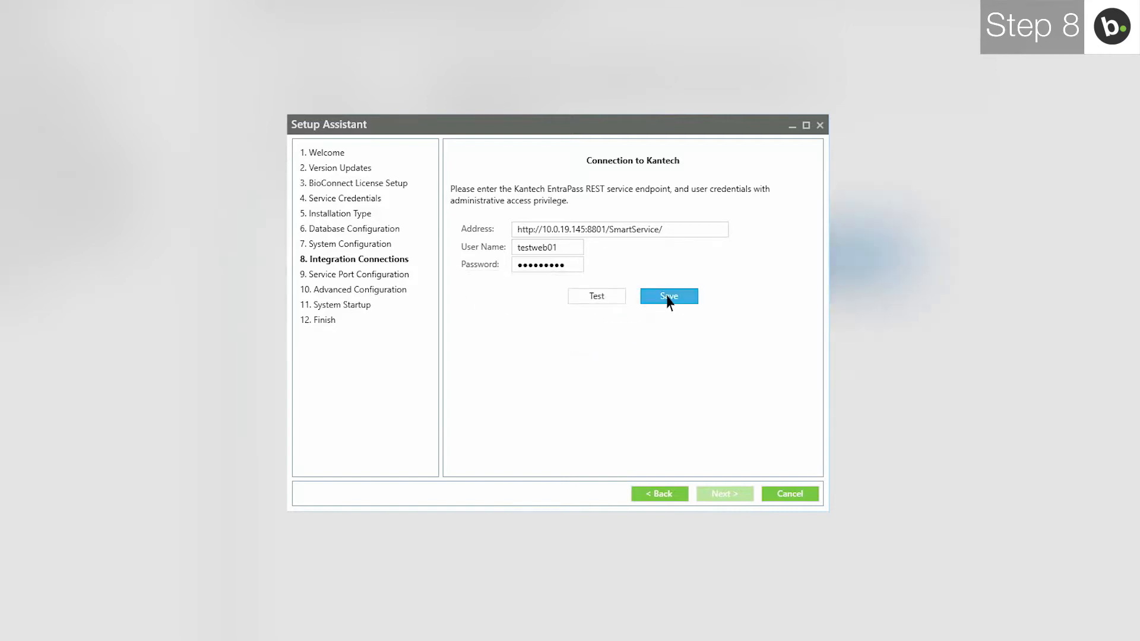
left_click(667, 296)
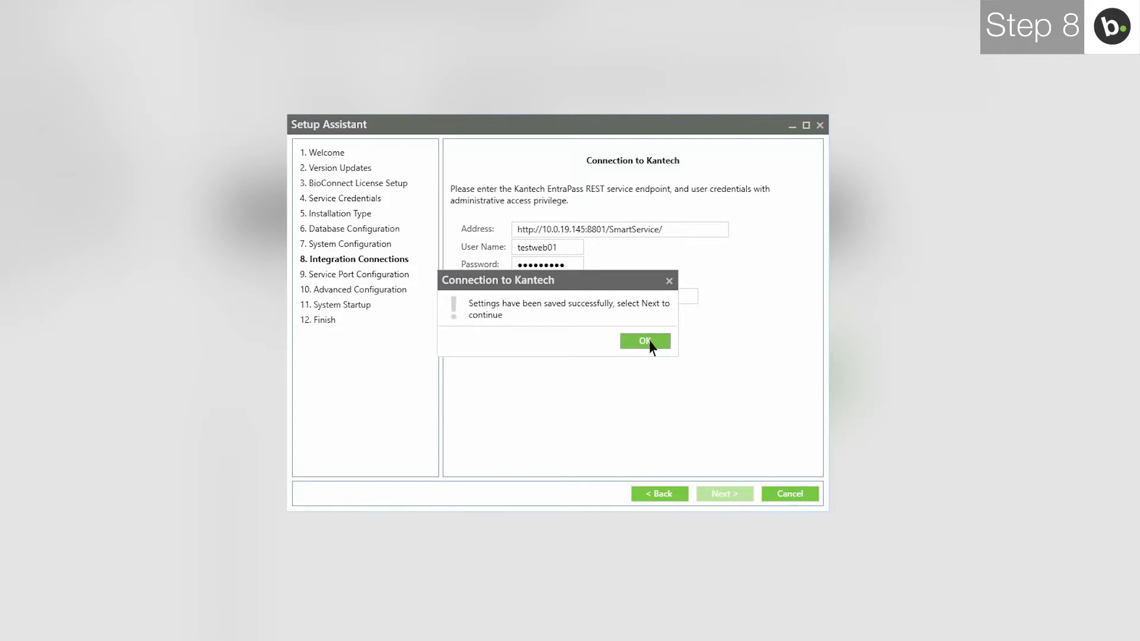
left_click(644, 340)
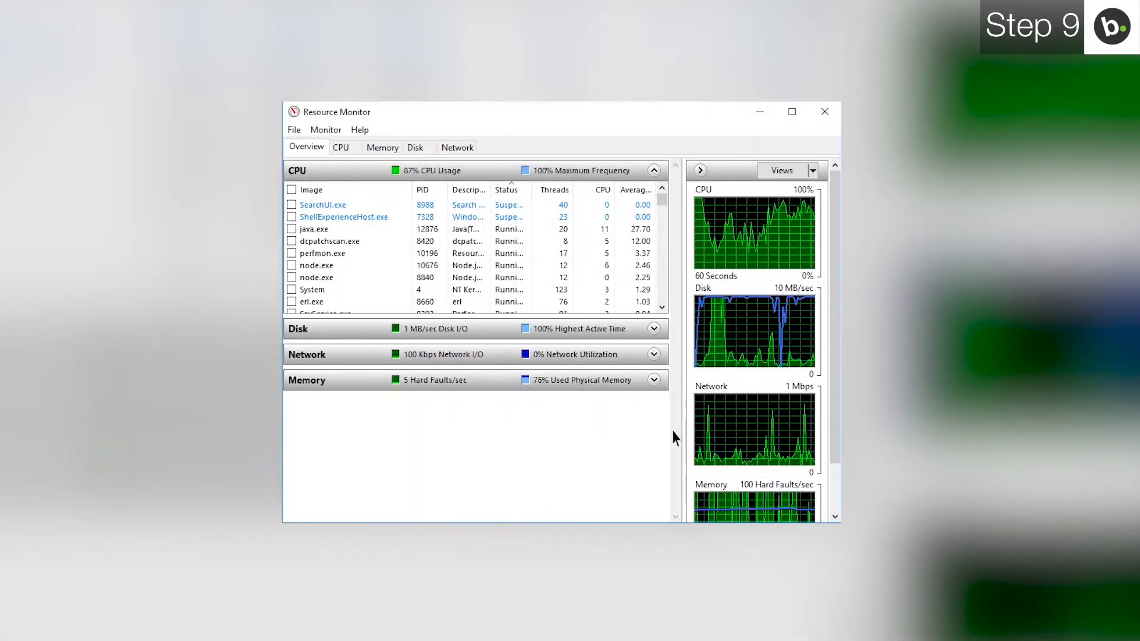
Step: Show Resource Monitor's Network view with the Listening Ports section expanded
left_click(456, 147)
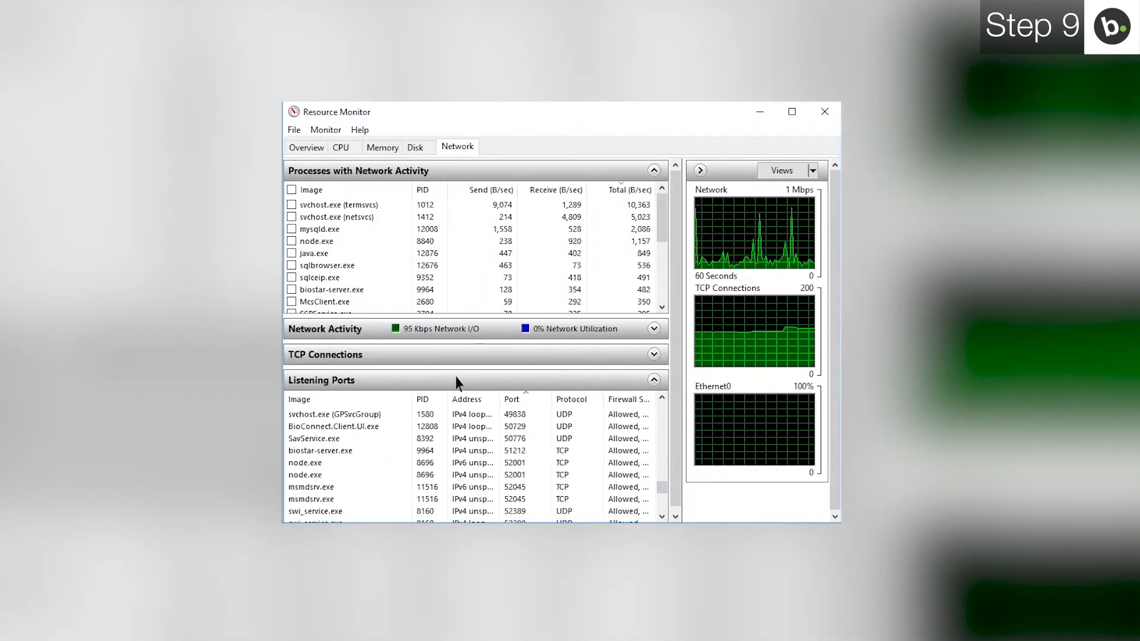
left_click(513, 450)
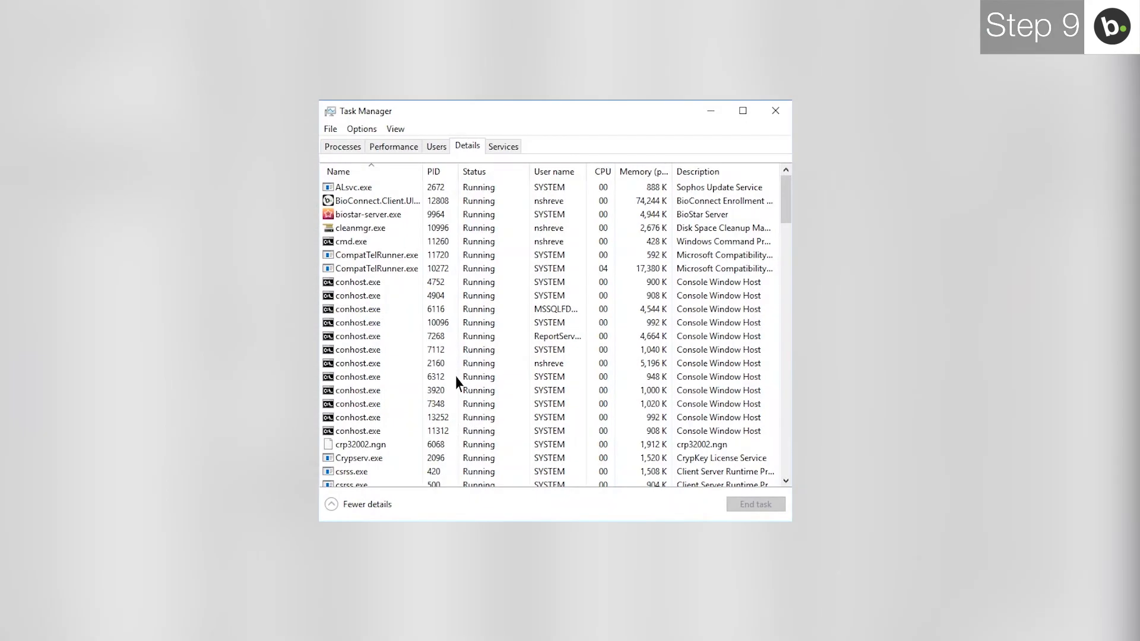
Step: Select biostar-server.exe in the Details list and end the process, confirming the prompt
left_click(367, 215)
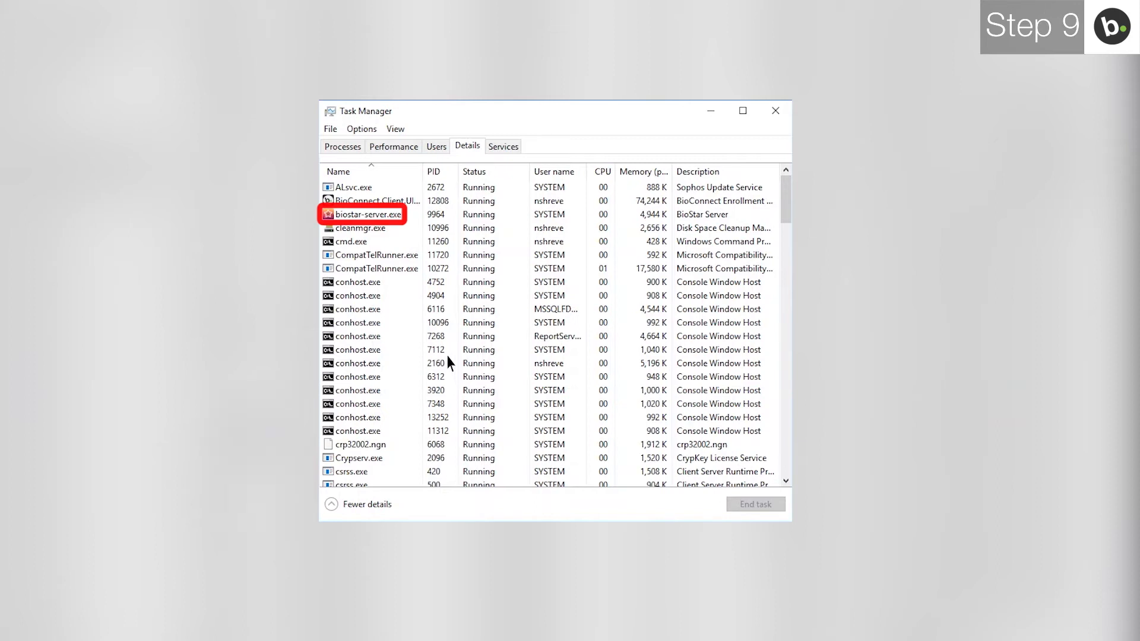
left_click(370, 214)
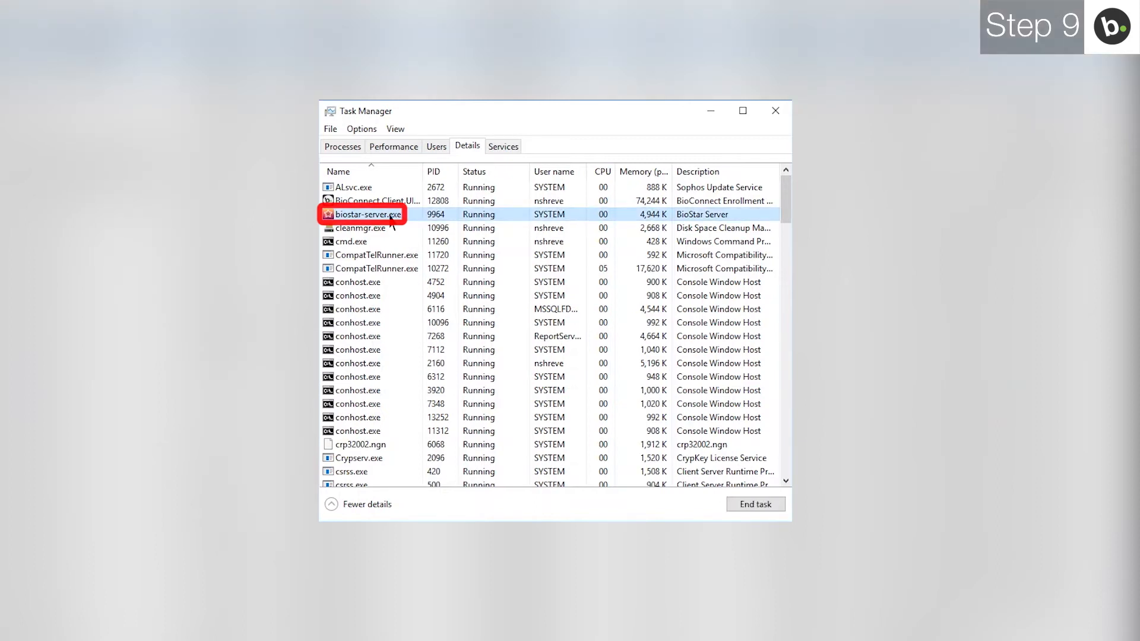
left_click(755, 503)
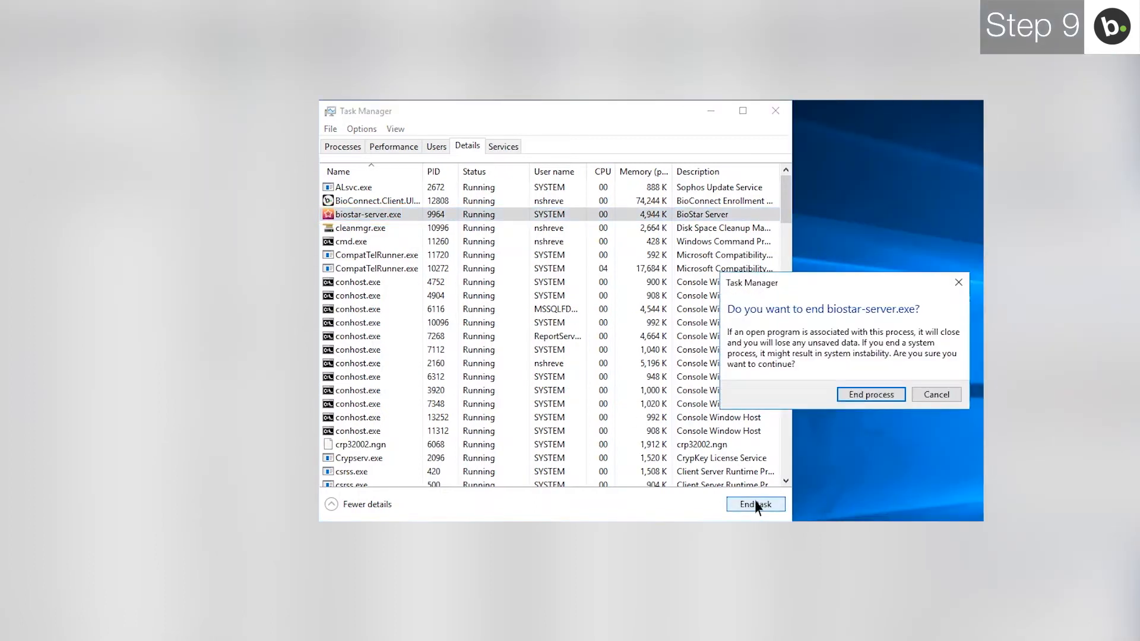
left_click(869, 394)
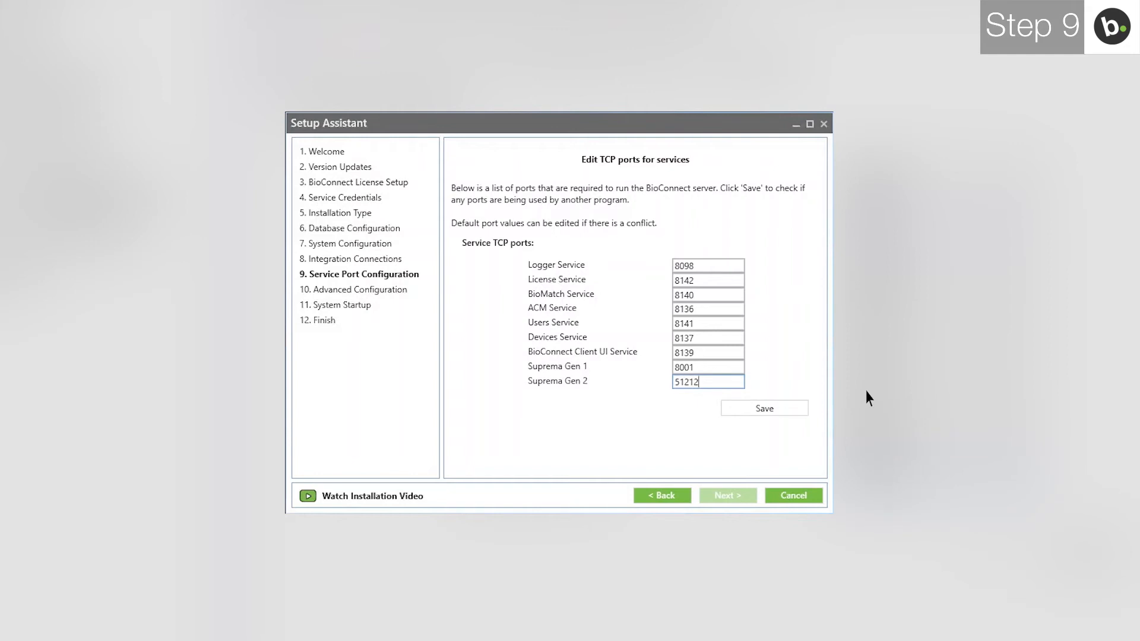
mouse_move(758, 411)
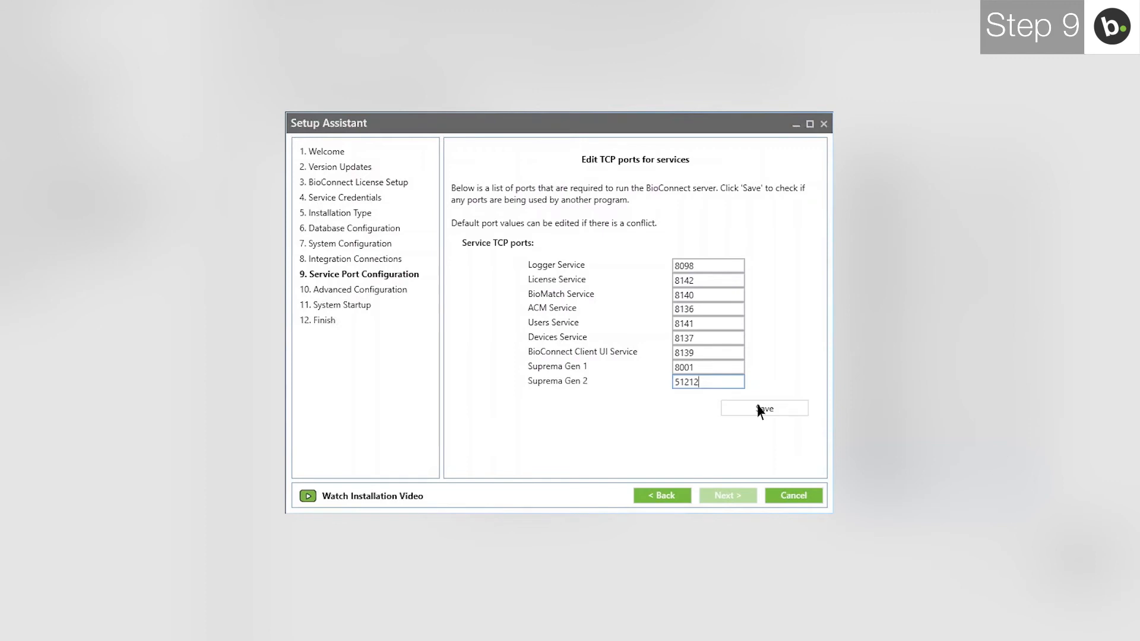
Step: Save the service TCP port settings with Suprema Gen 2 on port 51212
left_click(763, 407)
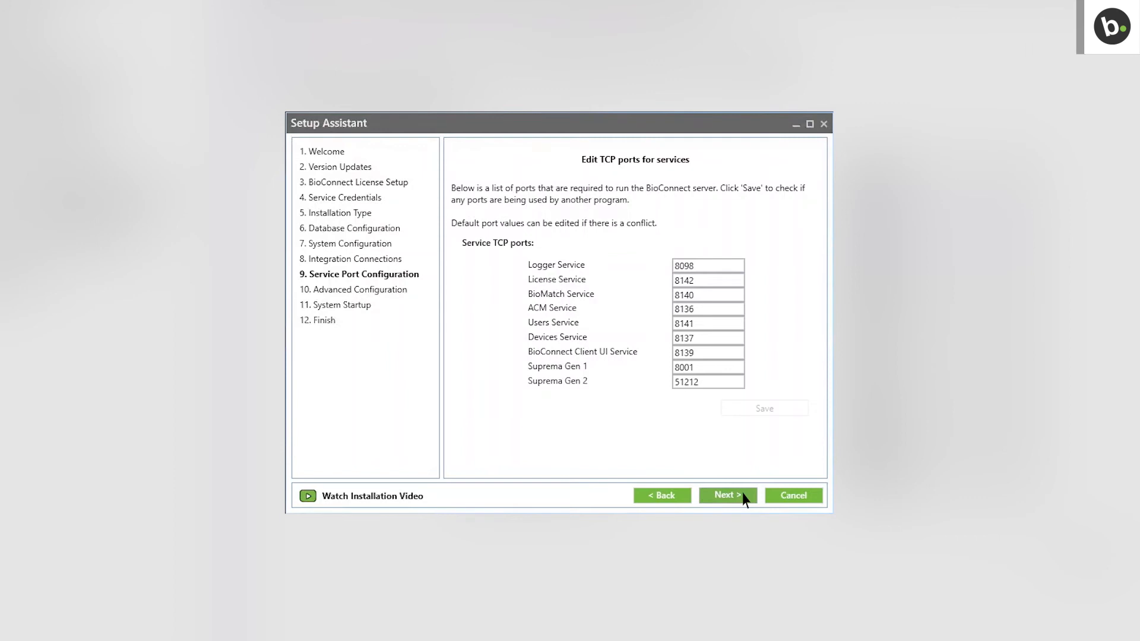
Step: Set the RabbitMQ server IP to 10.0.60.133, test the connection successfully, and advance to System Startup
left_click(727, 495)
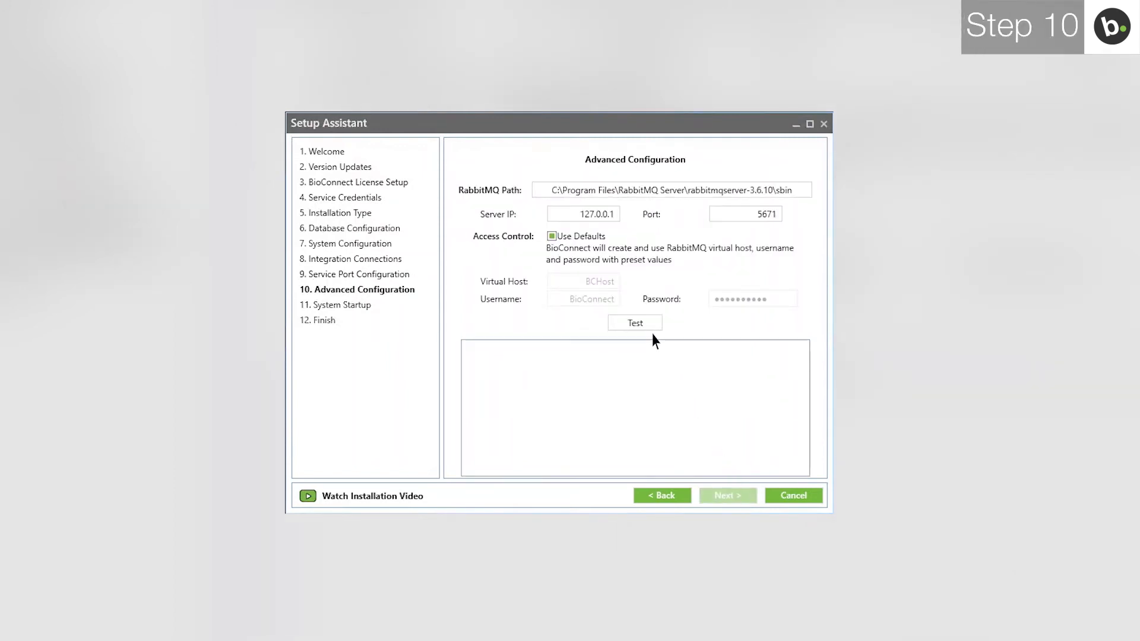
left_click(581, 214)
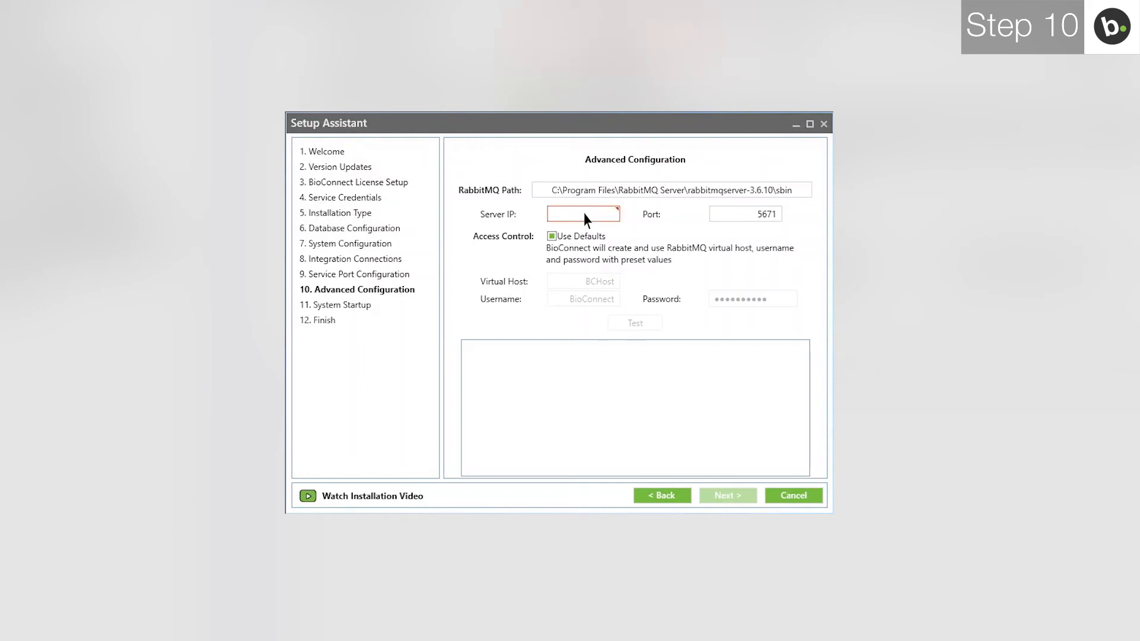
type("10.")
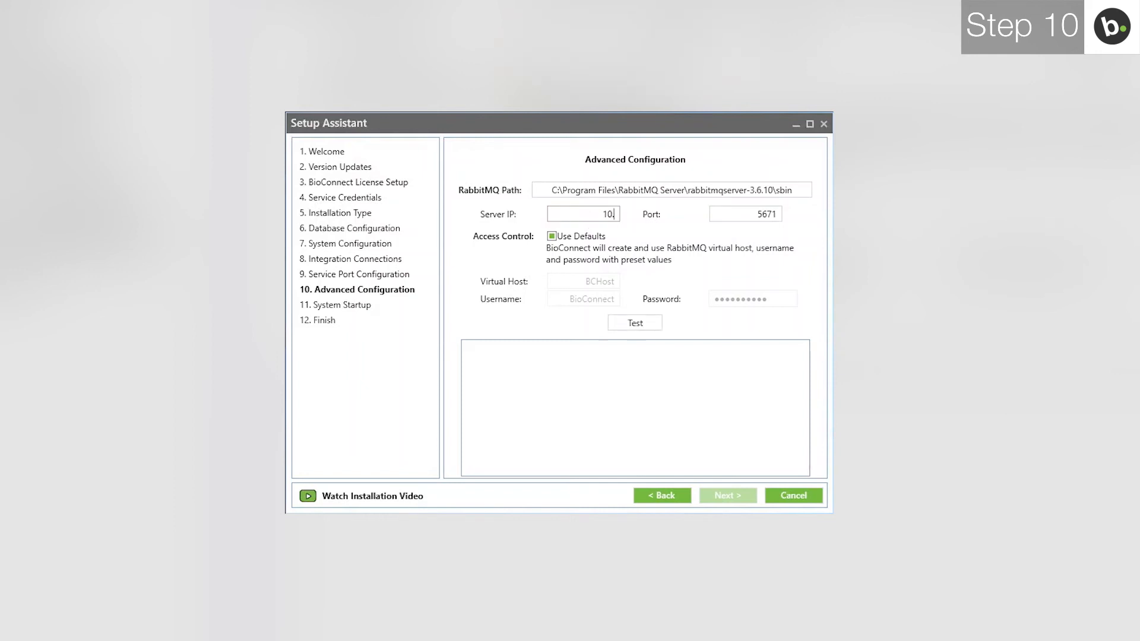
type("0.0.60.1")
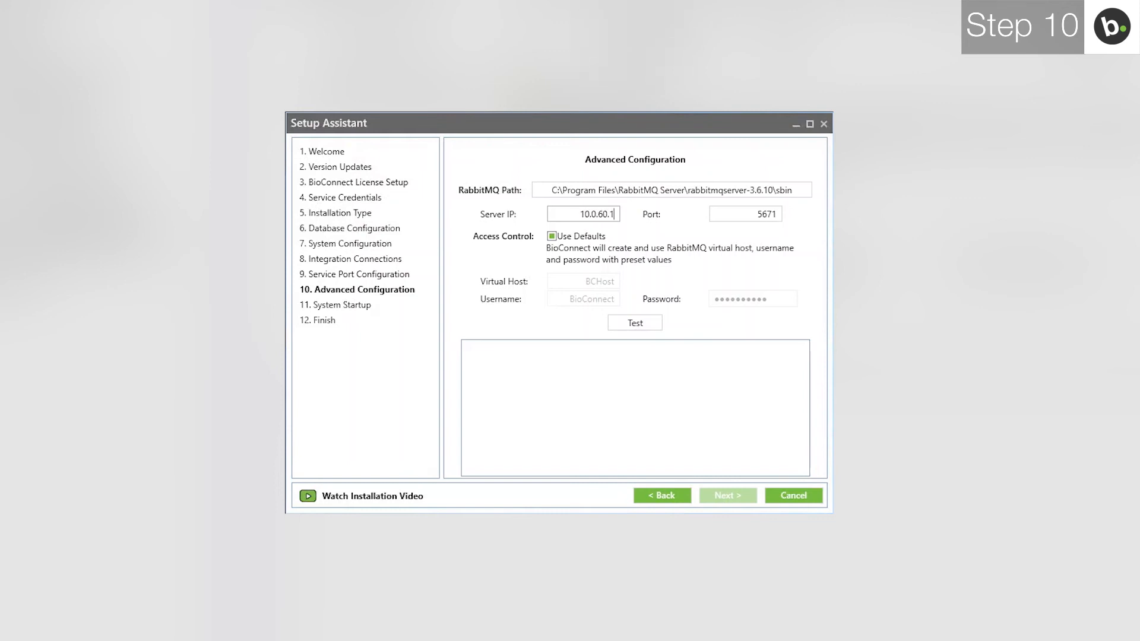
left_click(633, 322)
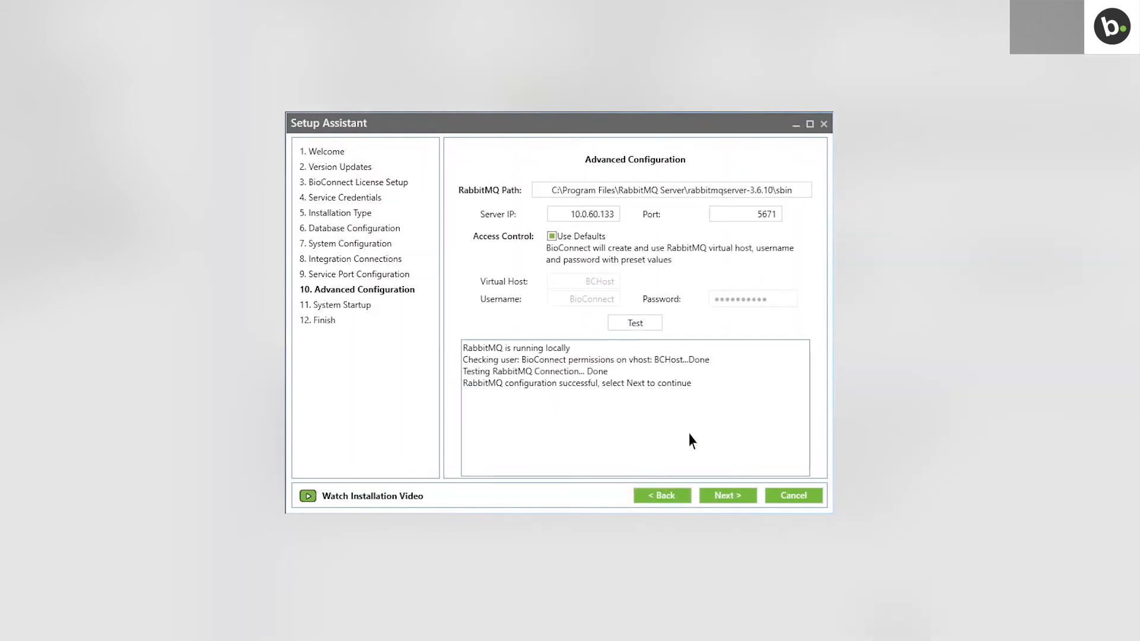
left_click(727, 496)
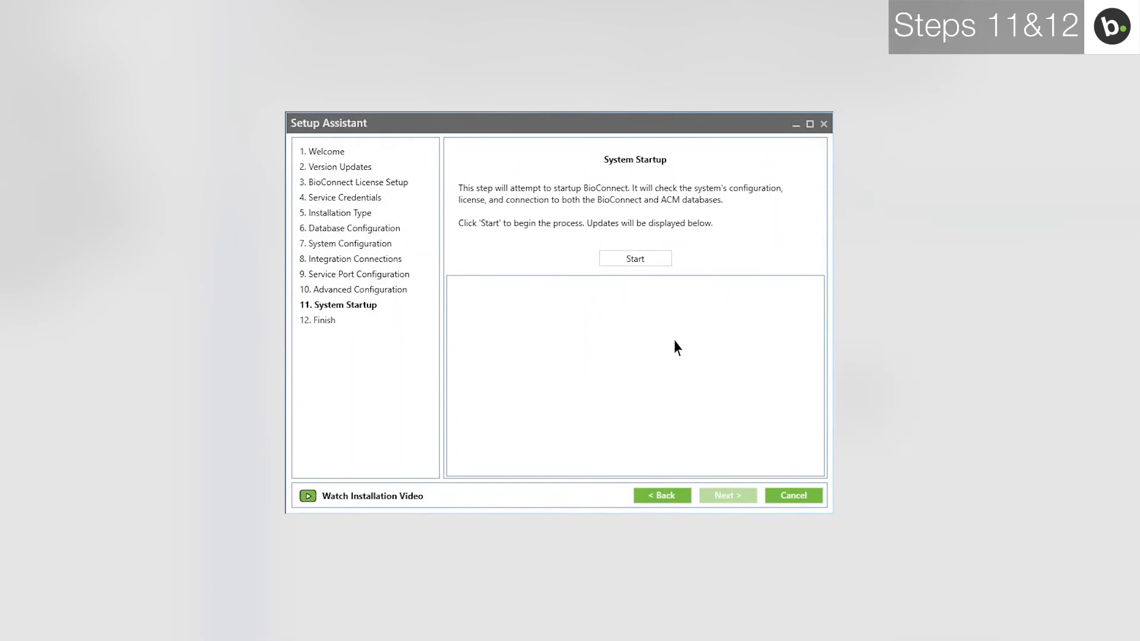
Step: Start all BioConnect services on System Startup and advance to the Finish page
left_click(634, 257)
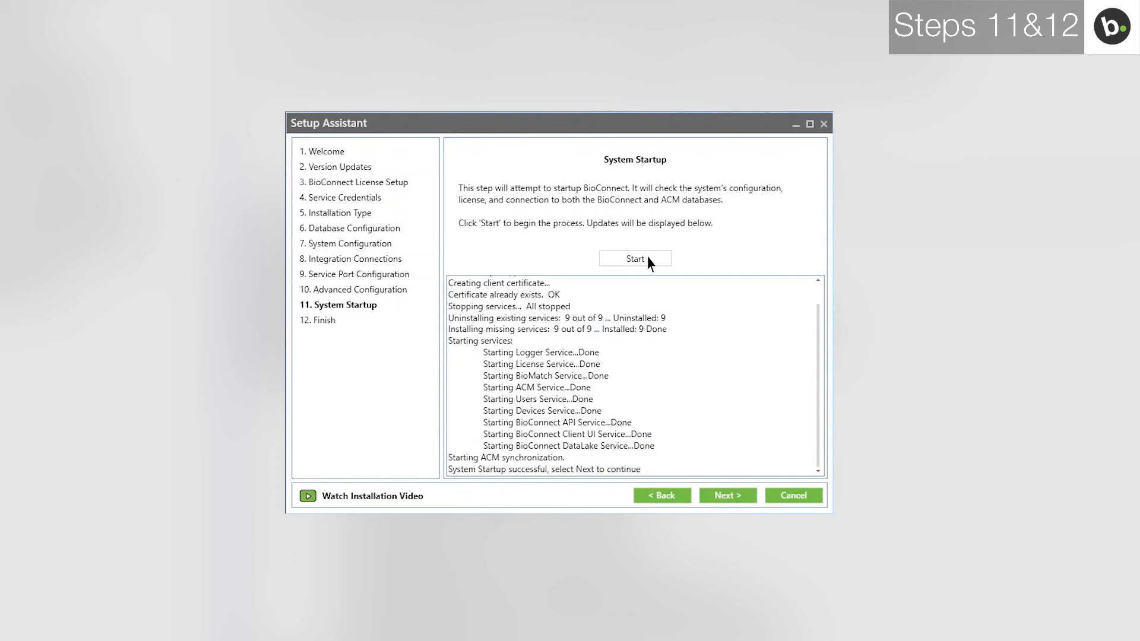
mouse_move(678, 372)
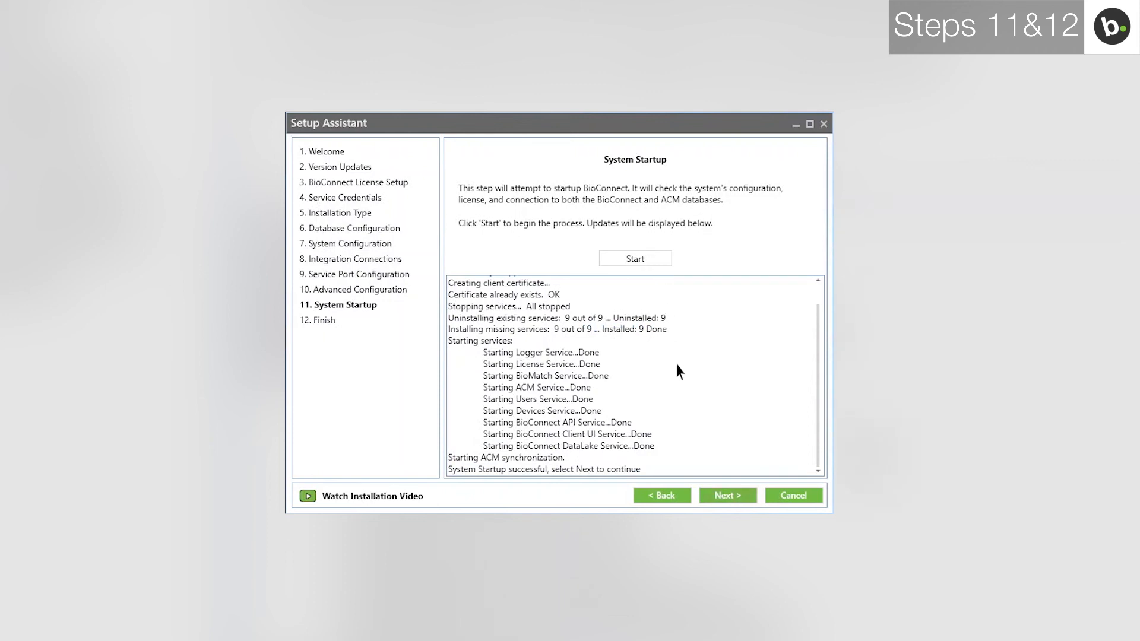
left_click(727, 495)
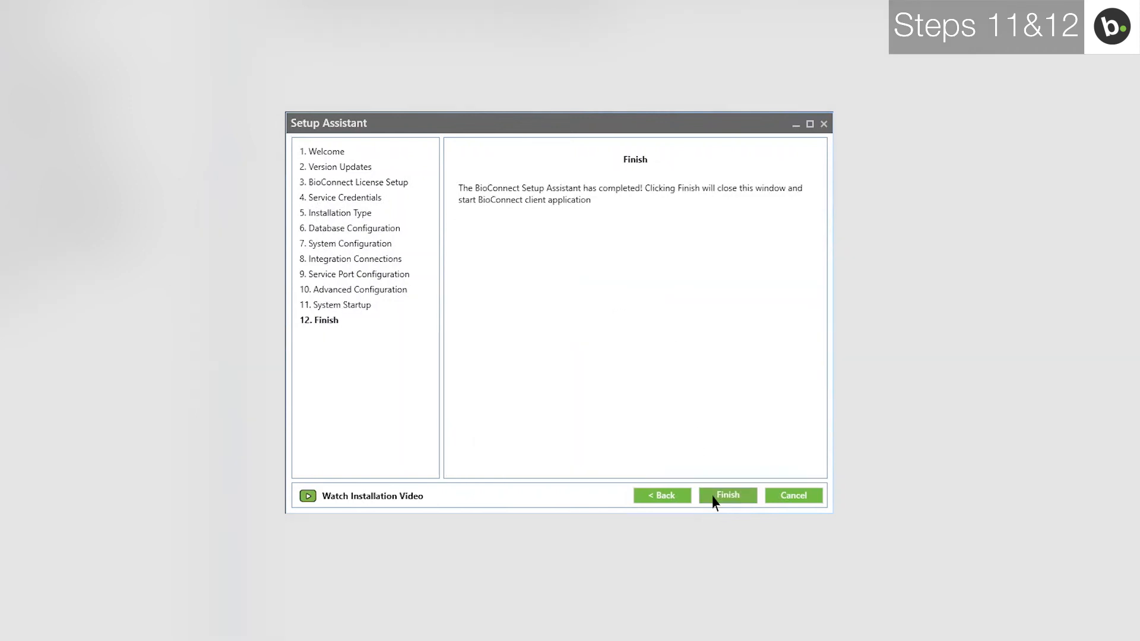
Step: Finish the assistant to launch the client and enter user name Entertech with its password
left_click(726, 495)
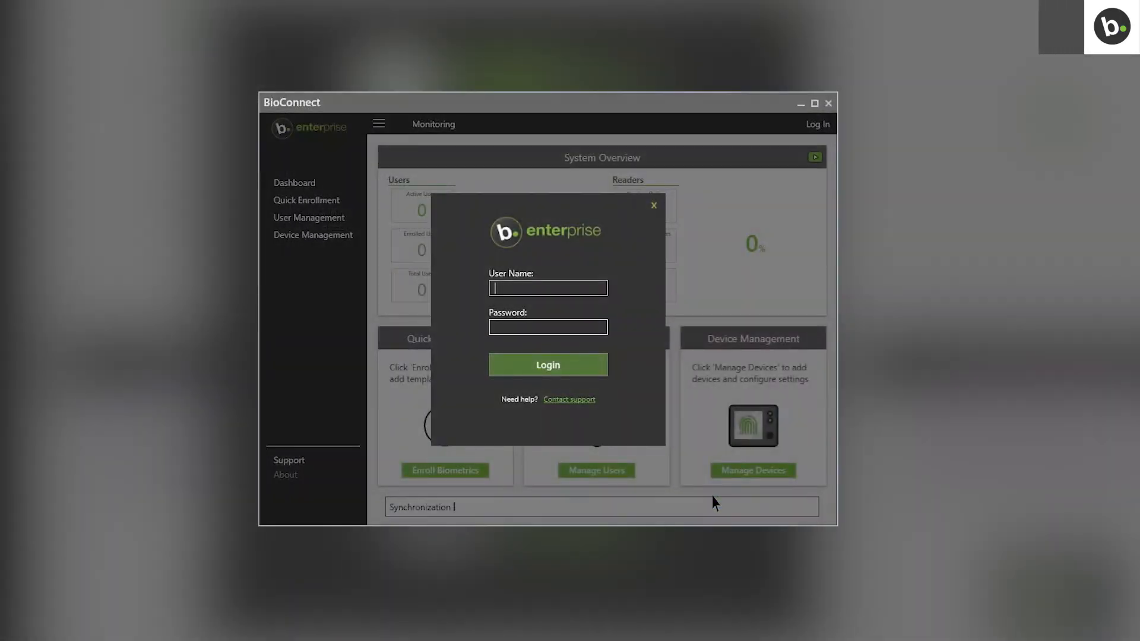
type("Enter")
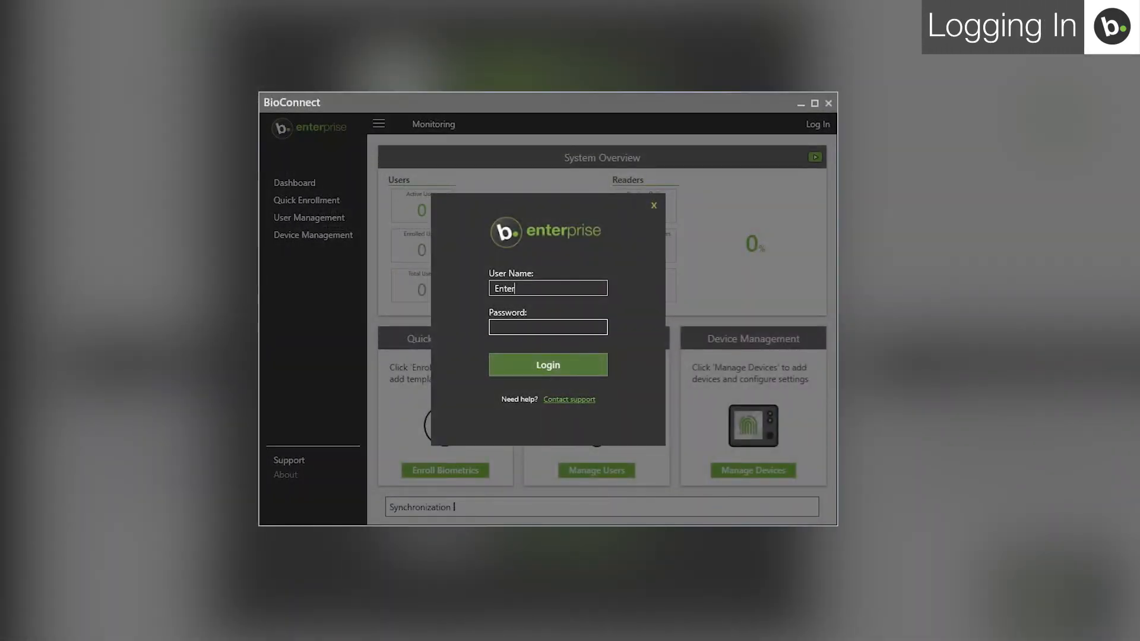
type("Bobcat")
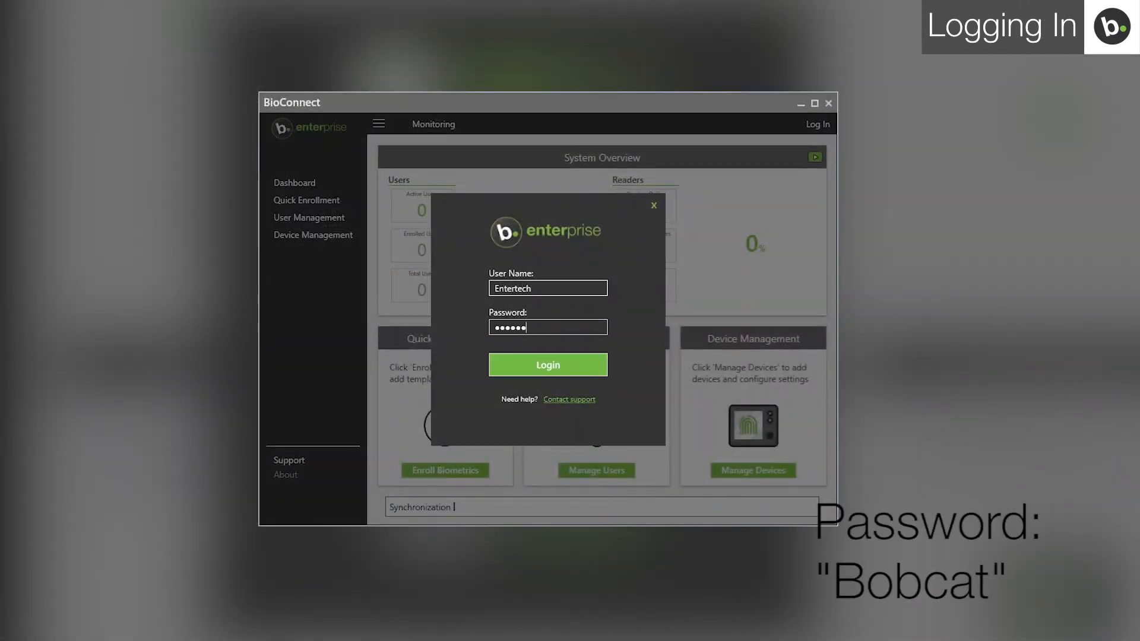